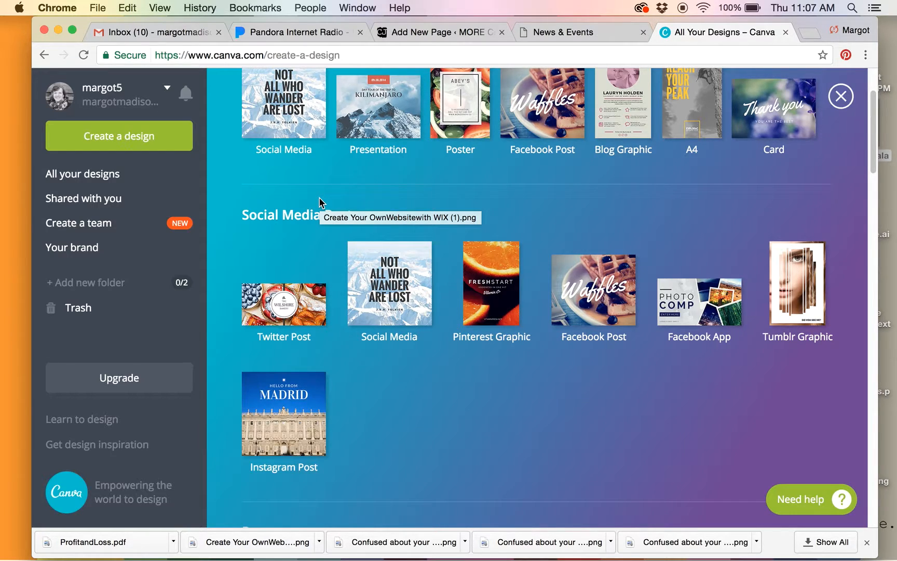
pyautogui.moveTo(321, 203)
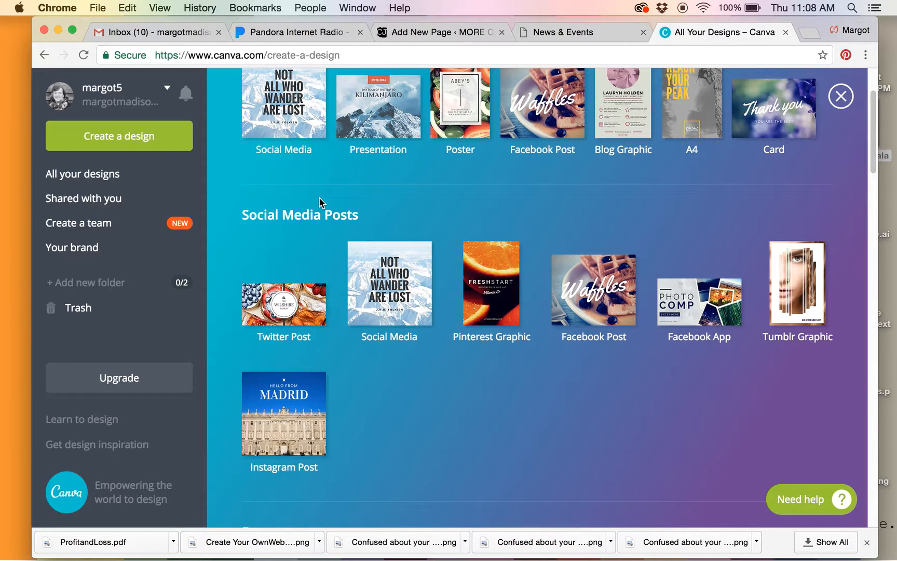
# Start a new blank Instagram Post design, 1080 × 1080 px, from Social Media Posts
pyautogui.scroll(3)
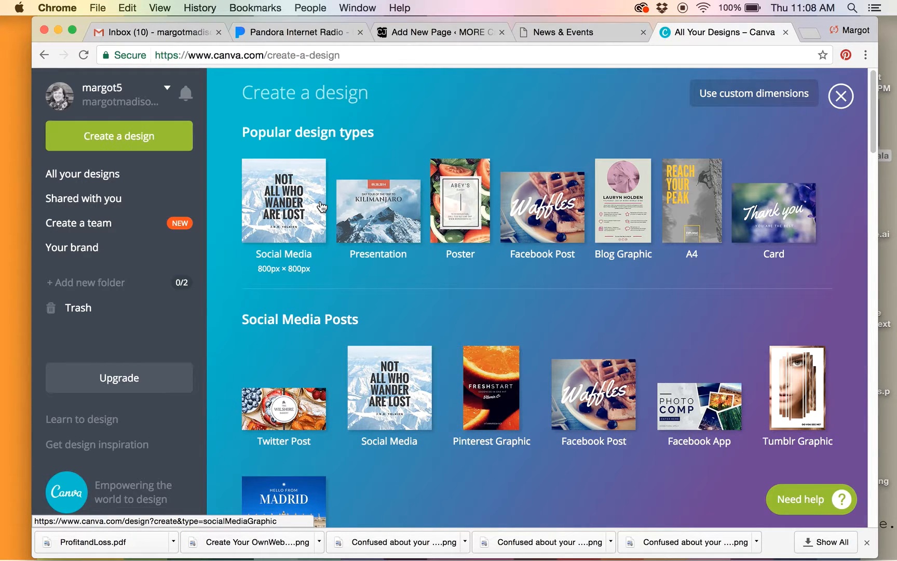
pyautogui.scroll(-3)
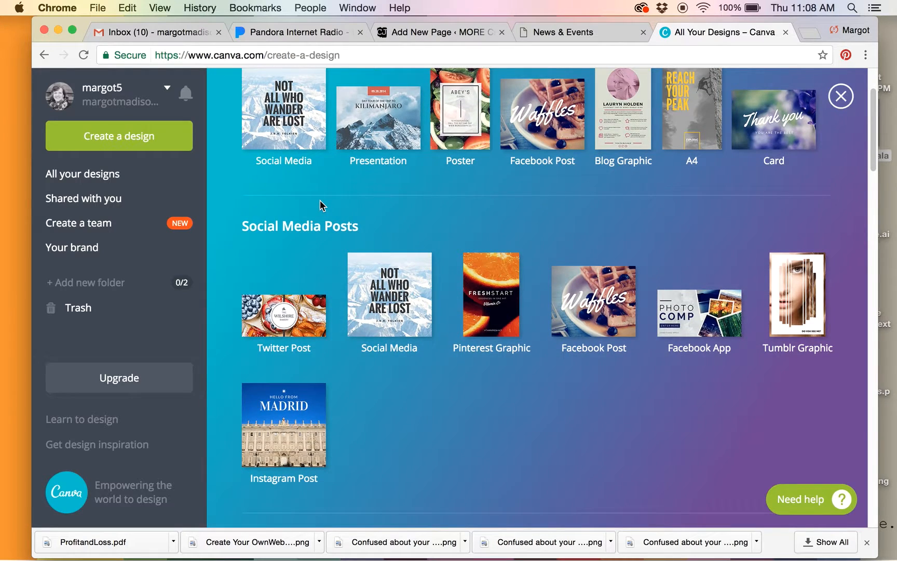
pyautogui.scroll(-3)
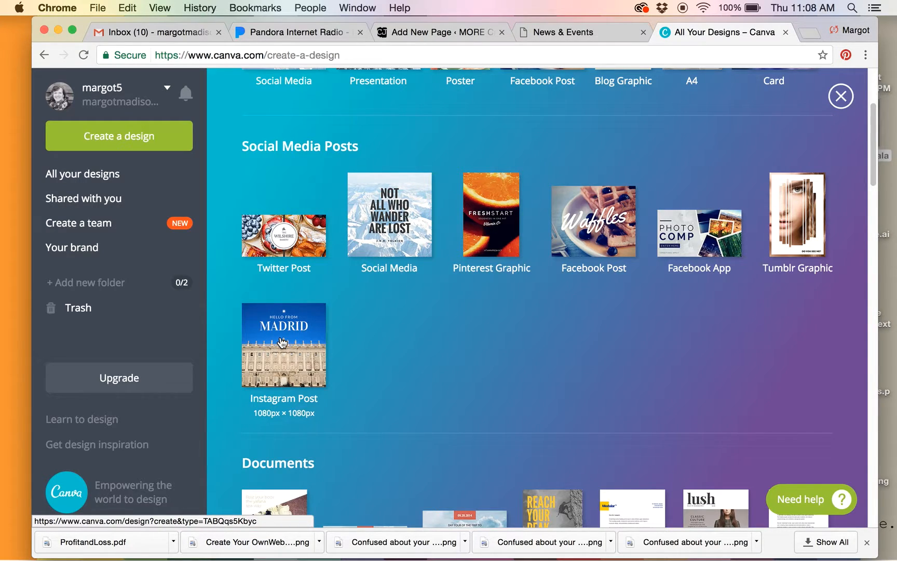
pyautogui.moveTo(274, 424)
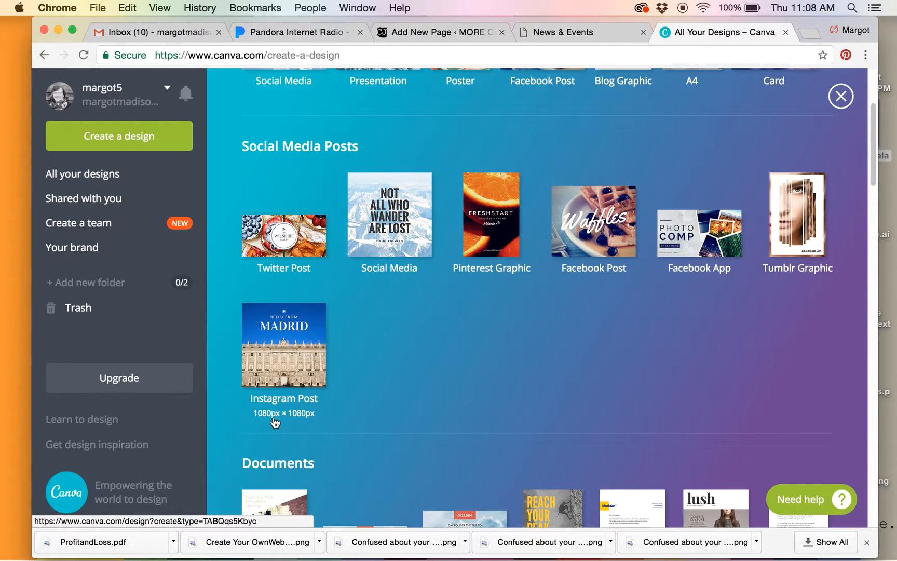
pyautogui.moveTo(296, 327)
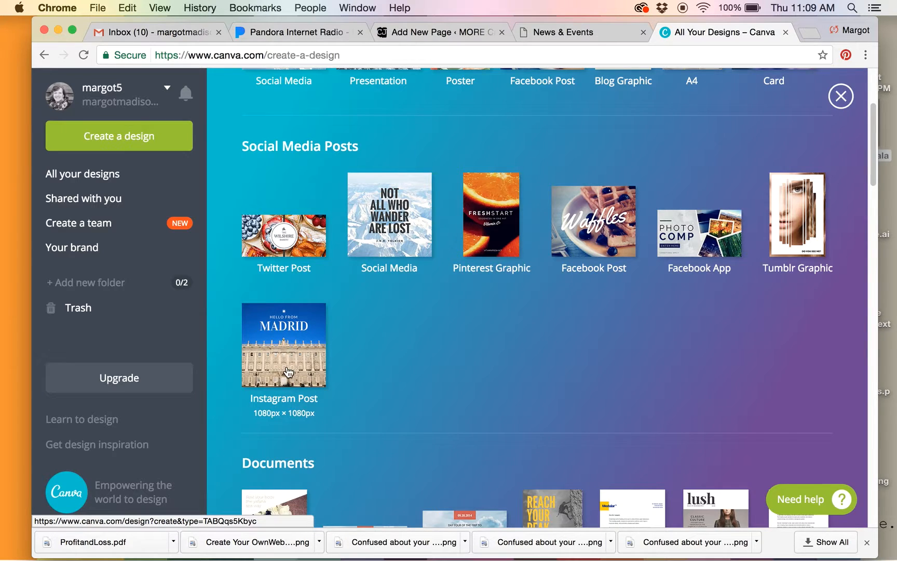
pyautogui.moveTo(273, 362)
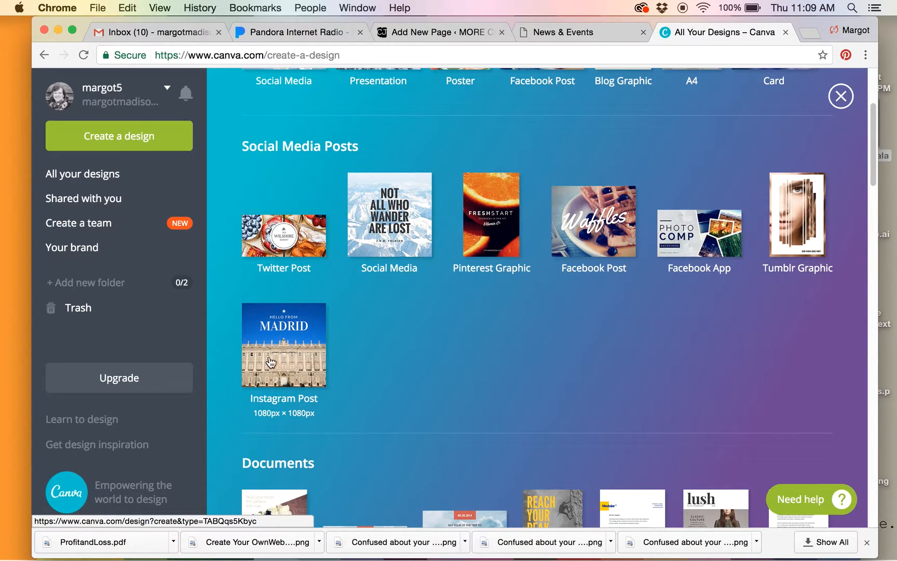
pyautogui.moveTo(288, 366)
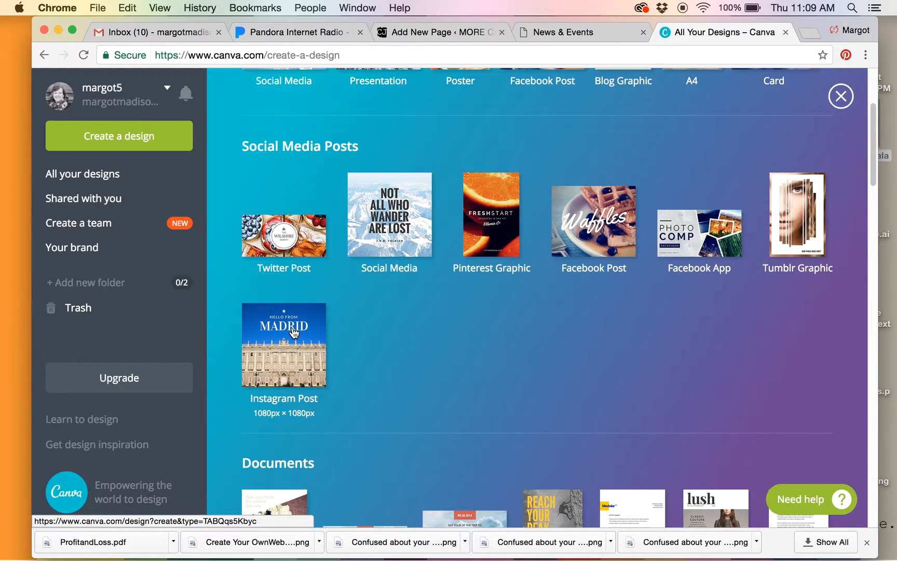
pyautogui.click(291, 332)
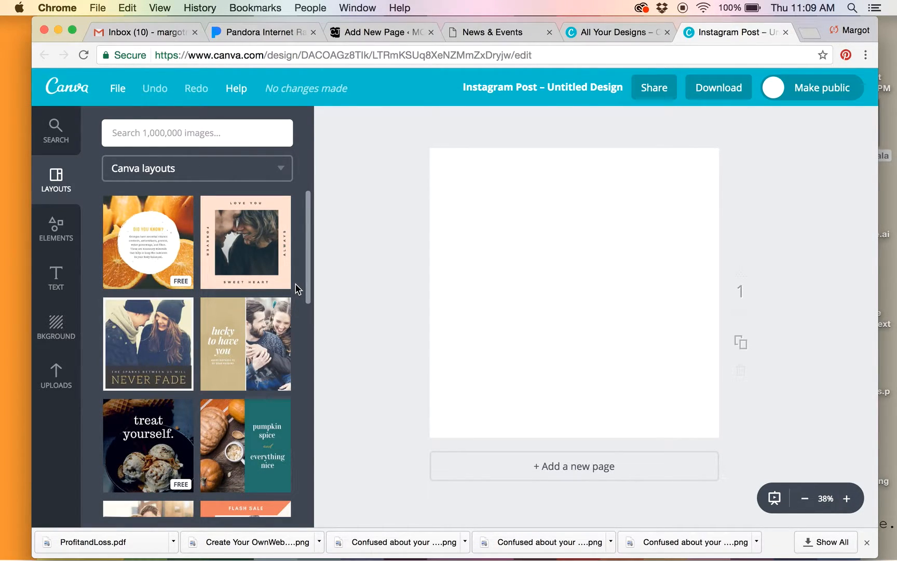
pyautogui.moveTo(41, 239)
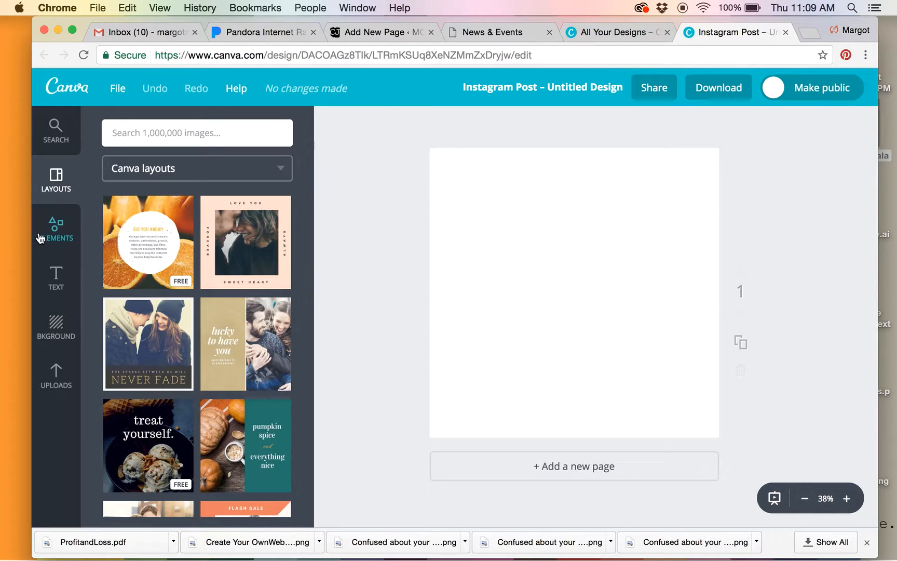
# Add a filled square shape from Elements › Shapes to the canvas centre, then return to the categories
pyautogui.click(56, 228)
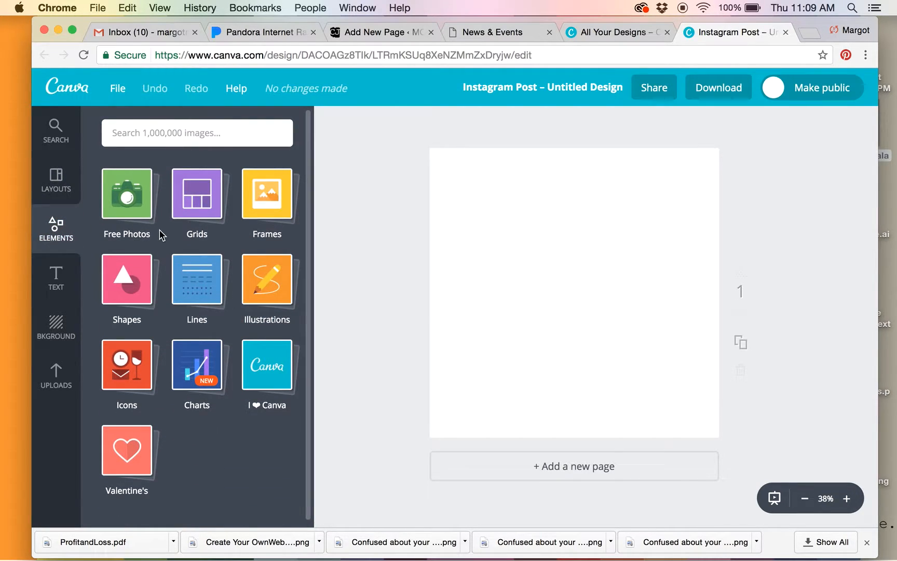
pyautogui.click(127, 279)
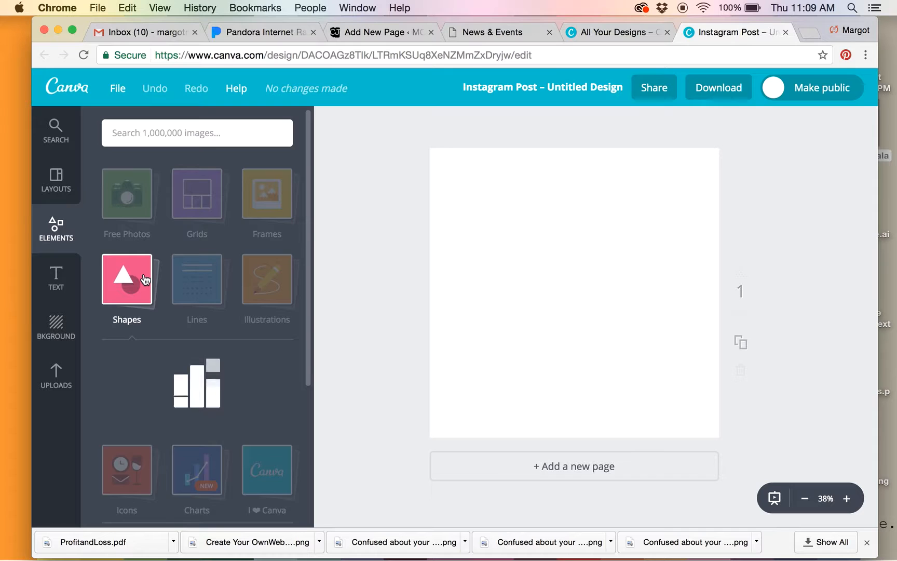
pyautogui.click(127, 280)
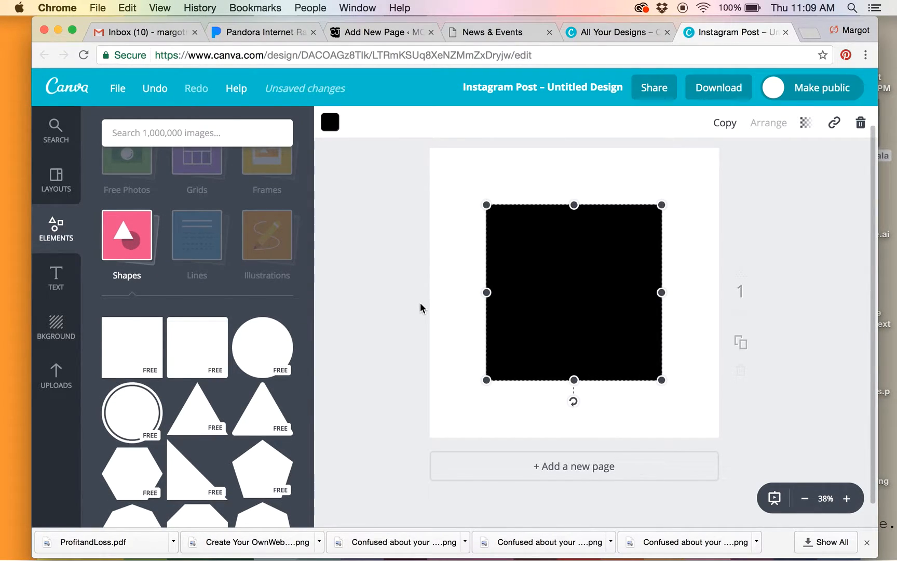
pyautogui.moveTo(401, 255)
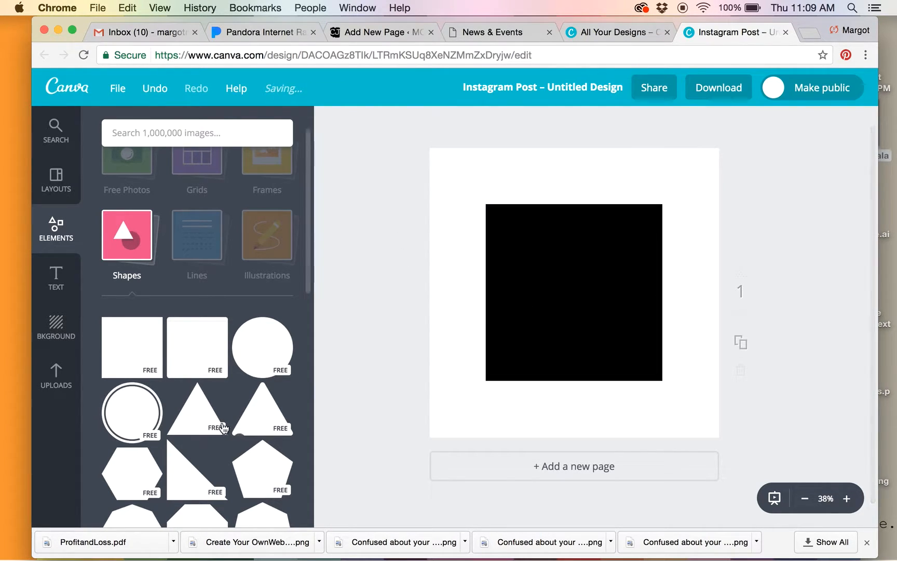
pyautogui.scroll(-3)
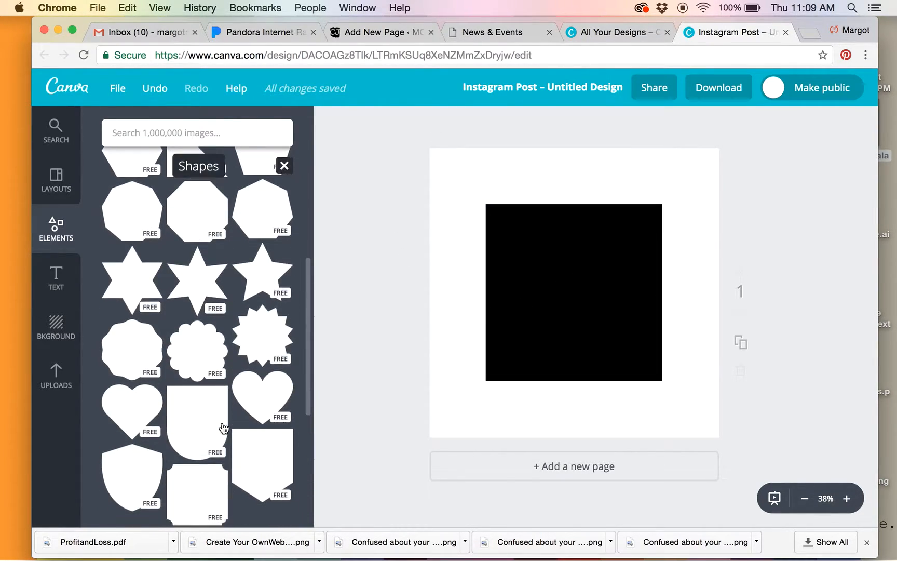
pyautogui.scroll(-3)
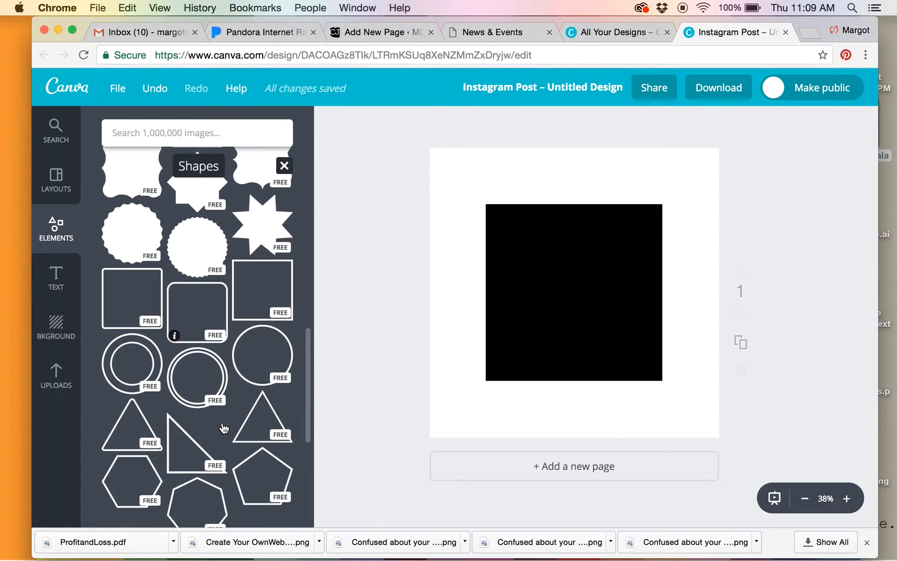
pyautogui.scroll(-3)
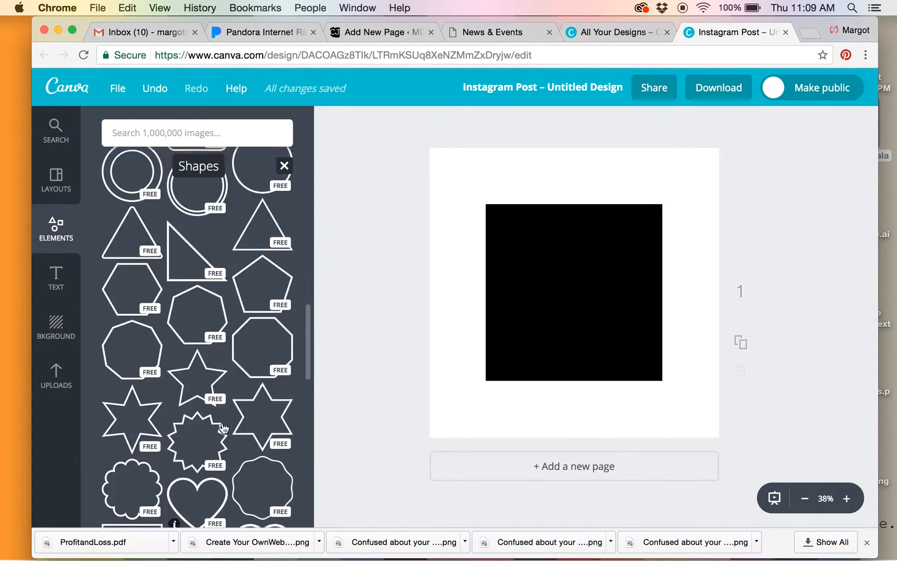
pyautogui.scroll(-3)
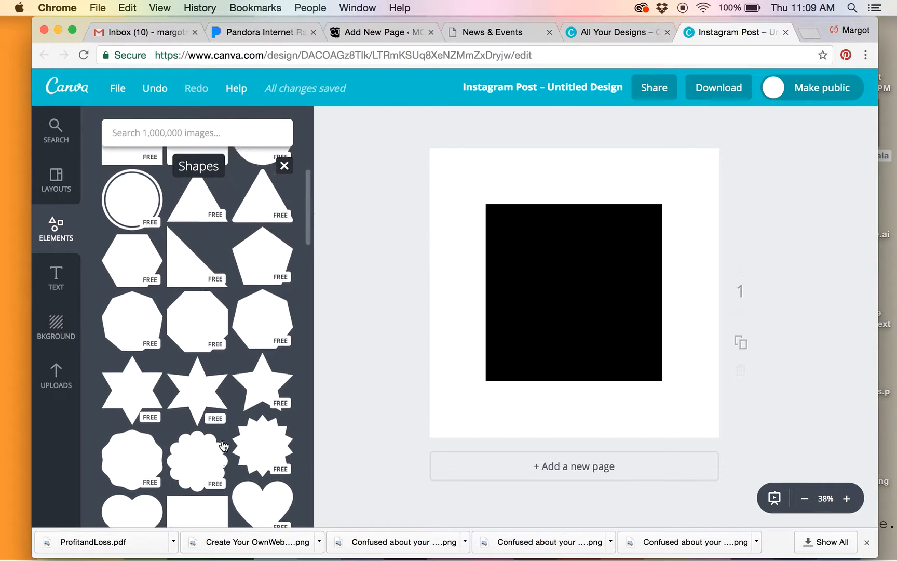
pyautogui.click(284, 165)
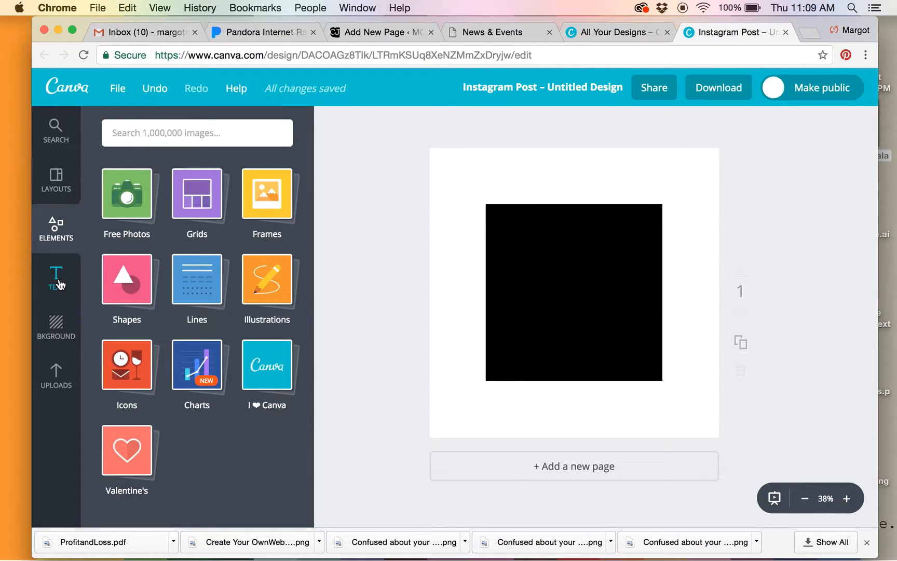
# Browse the Text panel's heading and pre-designed text combination options
pyautogui.click(56, 278)
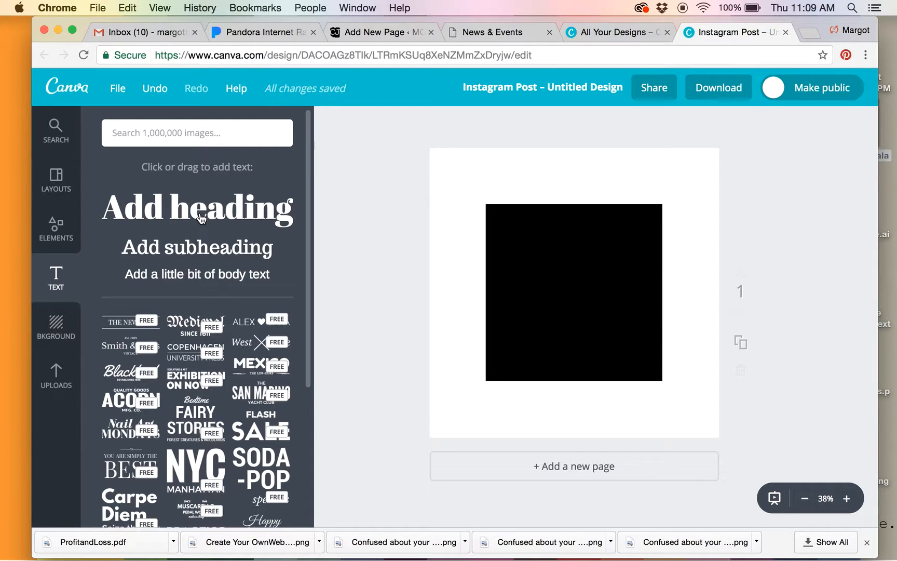
pyautogui.moveTo(212, 248)
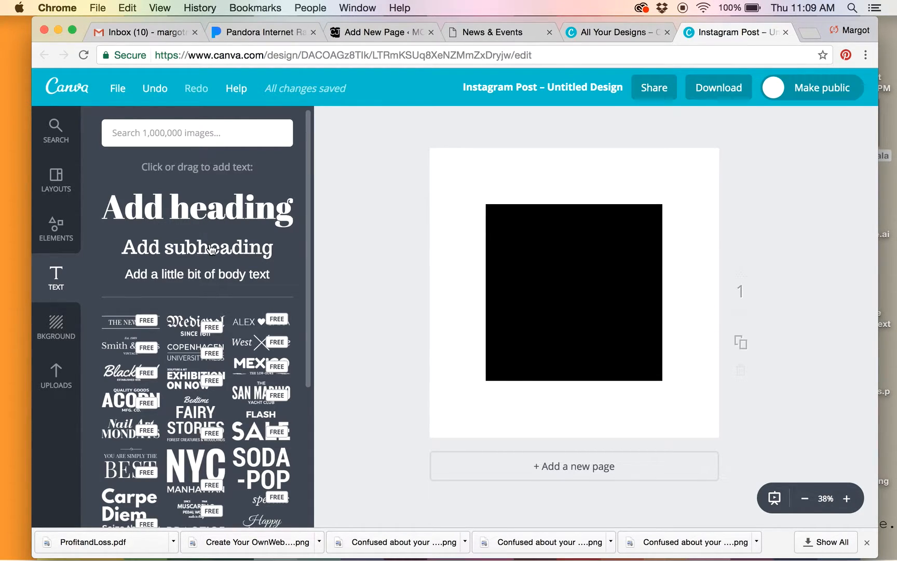
pyautogui.moveTo(214, 280)
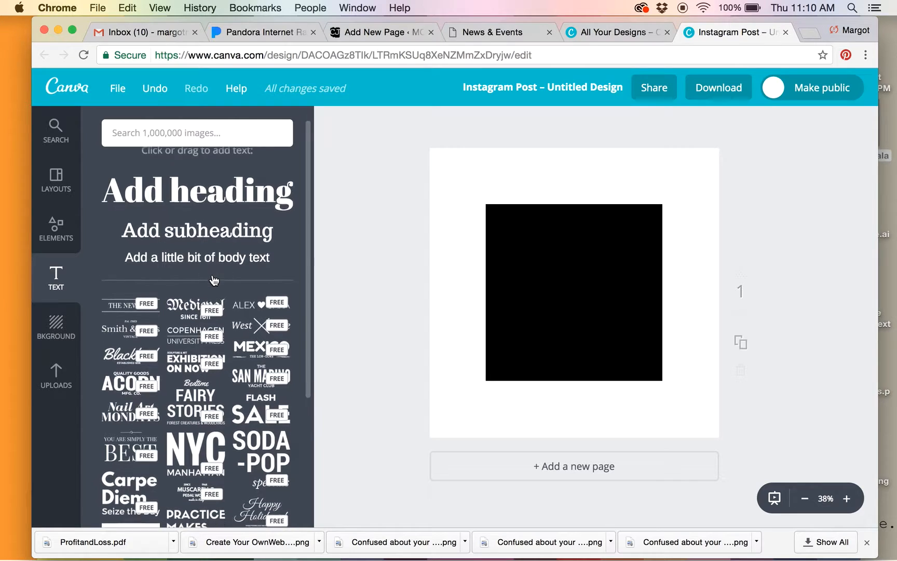
pyautogui.scroll(-3)
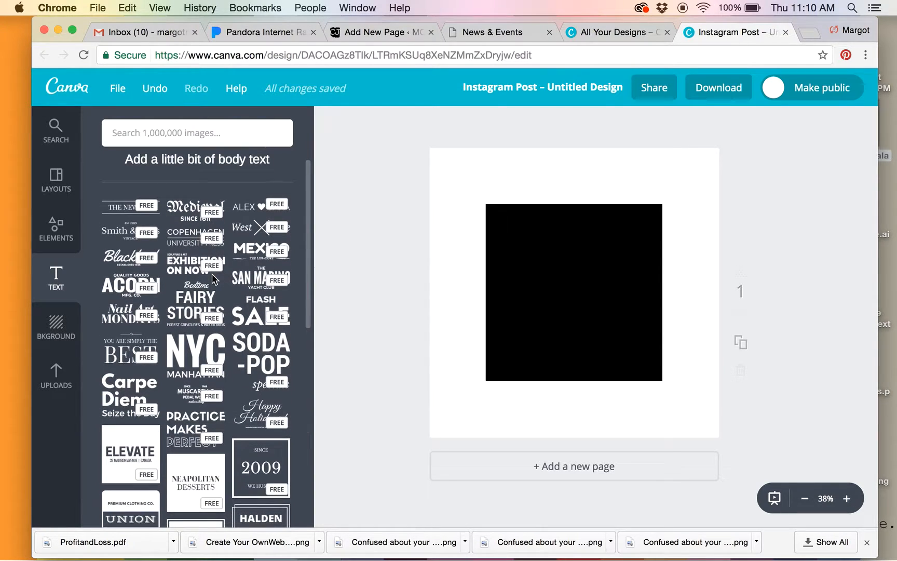
pyautogui.scroll(-3)
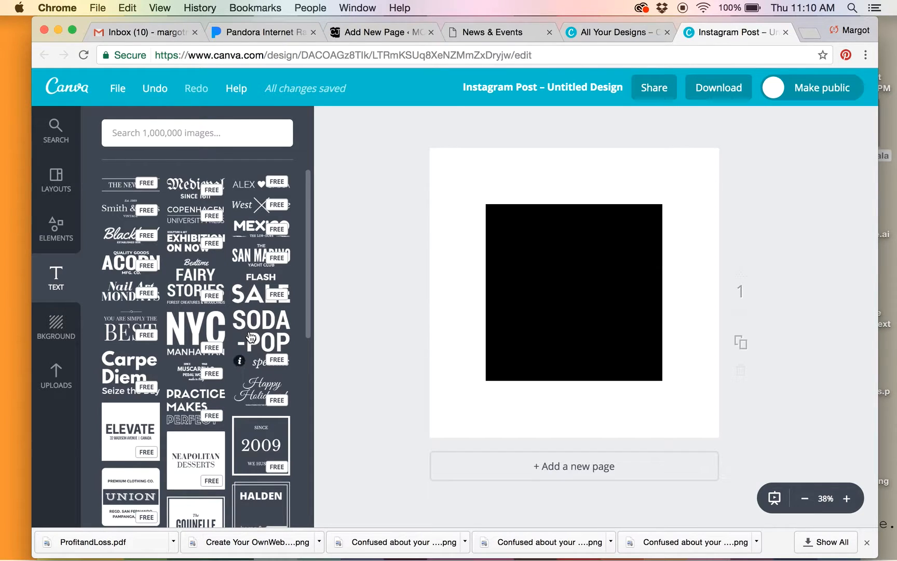
pyautogui.scroll(-3)
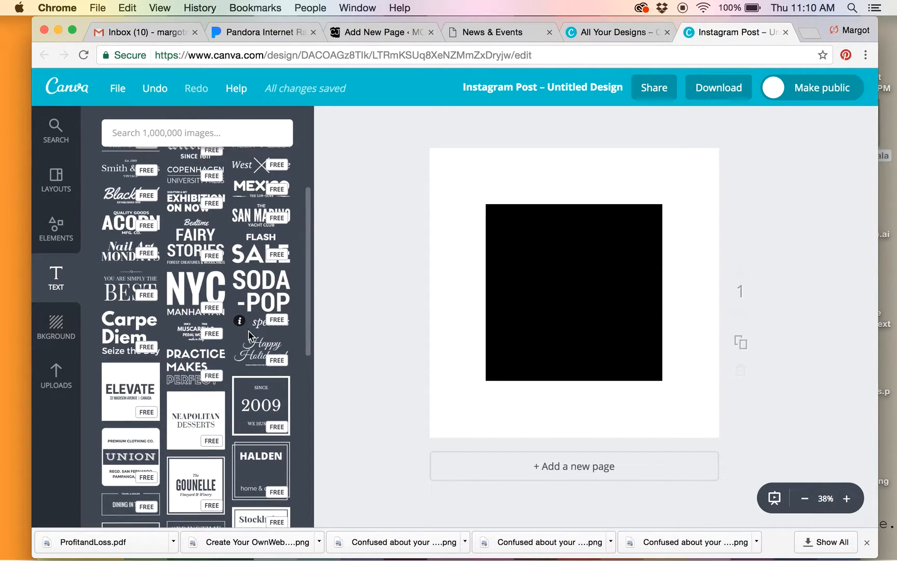
pyautogui.scroll(-3)
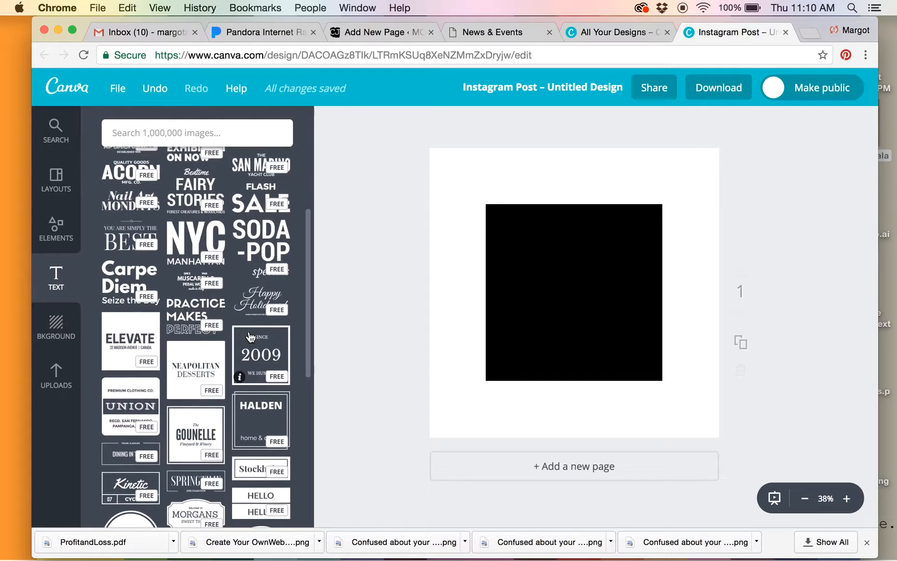
pyautogui.scroll(-3)
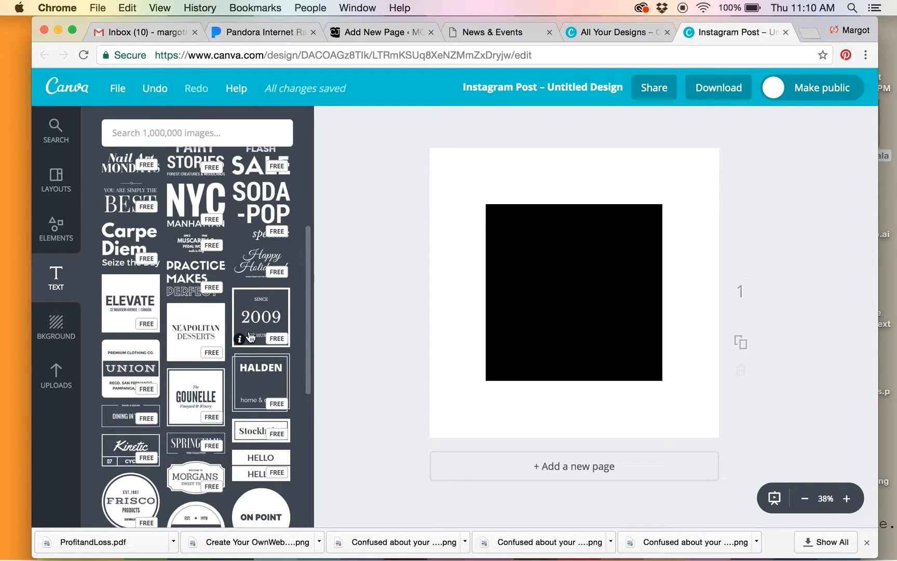
pyautogui.scroll(-3)
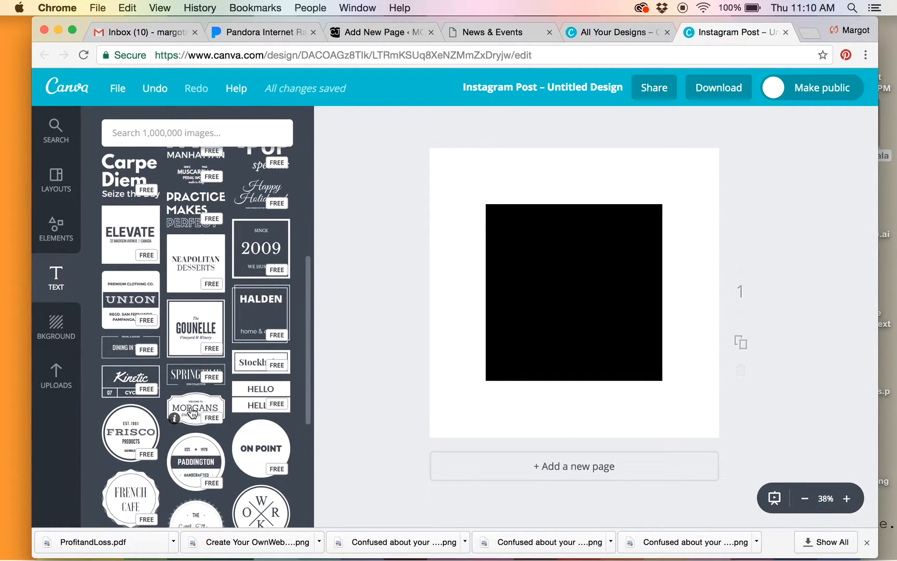
pyautogui.scroll(-3)
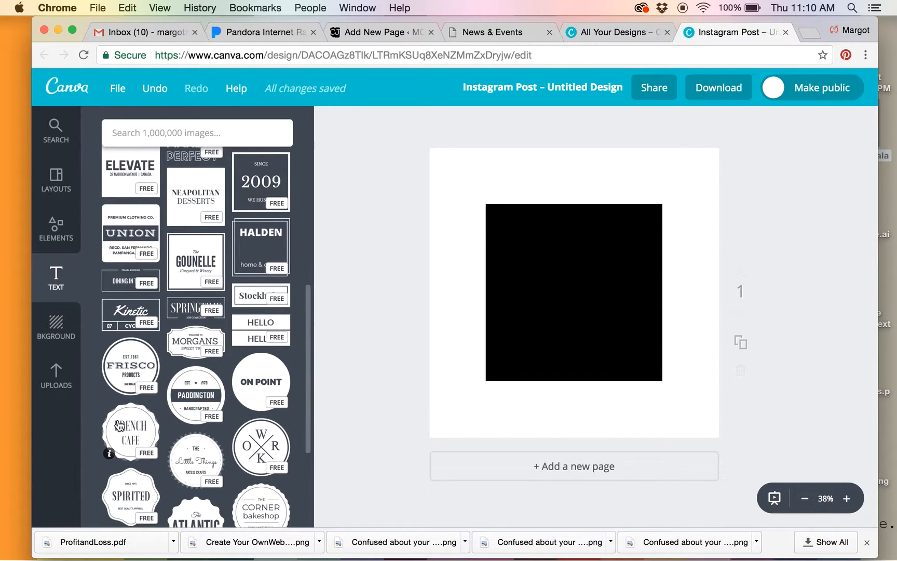
pyautogui.moveTo(259, 351)
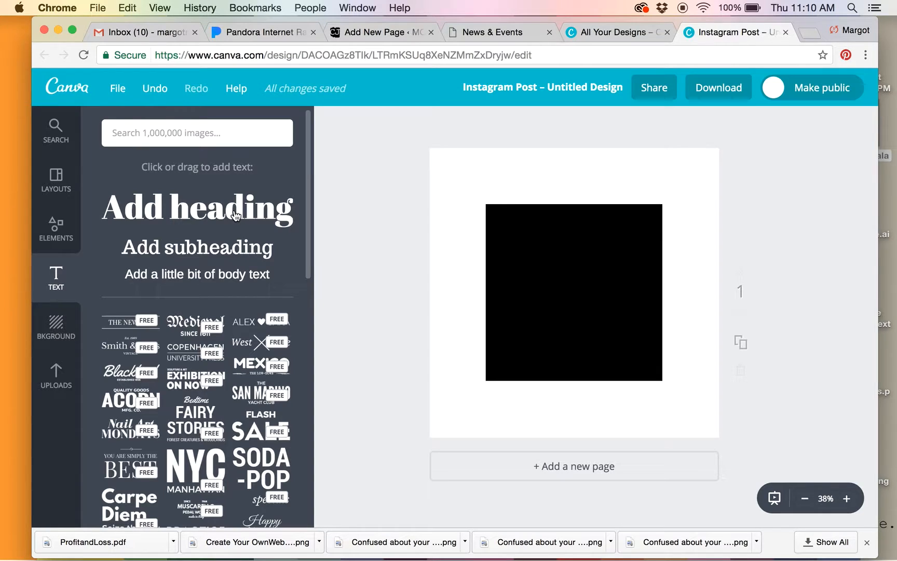
# Add a heading on the square and set its font to Archivo Black
pyautogui.click(197, 210)
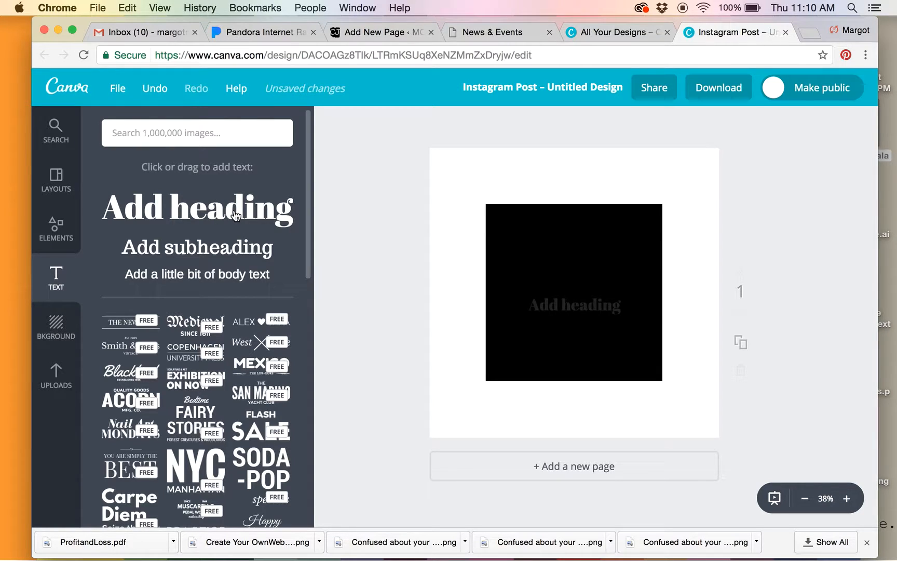
pyautogui.click(574, 306)
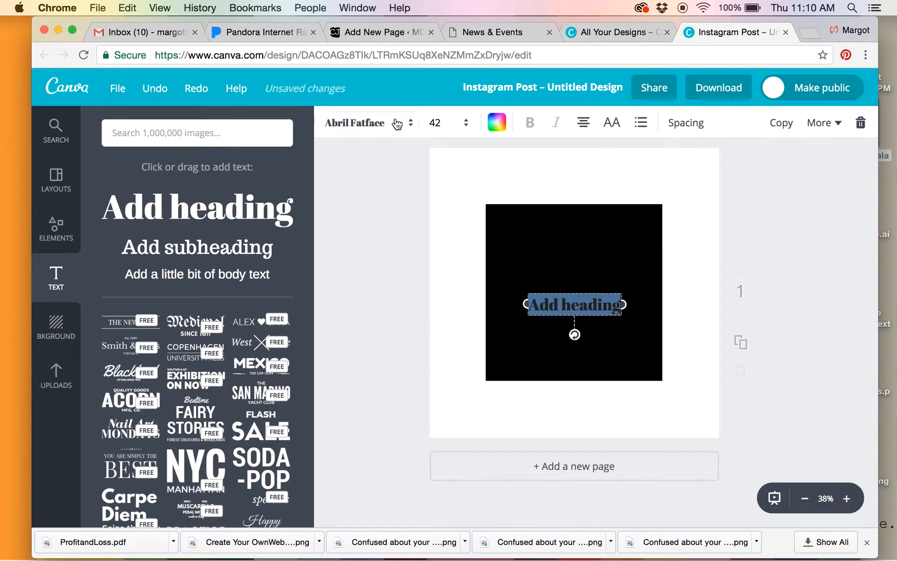
pyautogui.moveTo(413, 123)
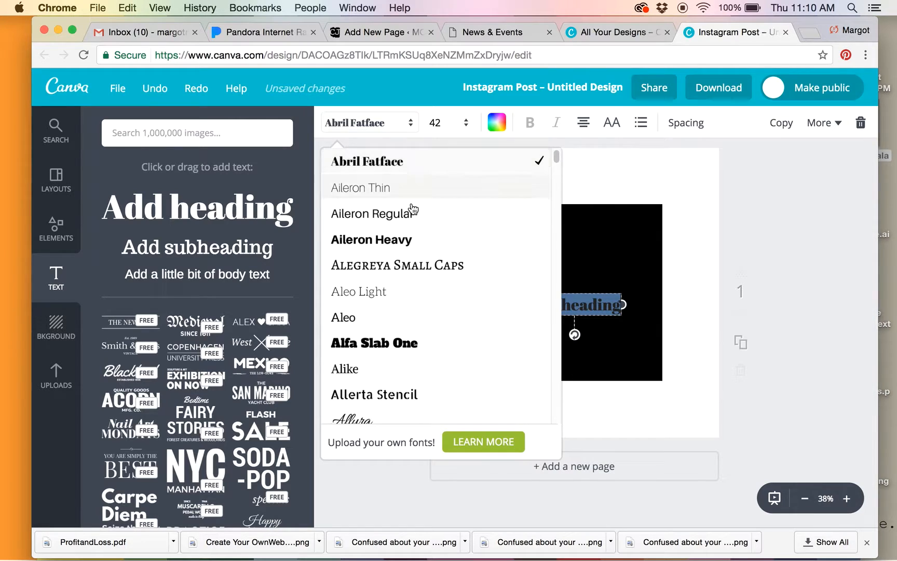
pyautogui.scroll(-3)
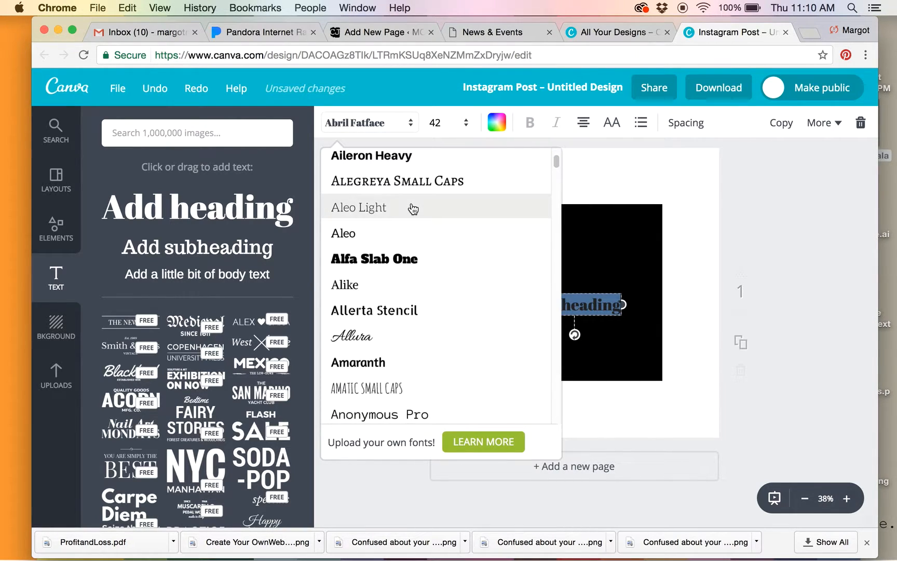
pyautogui.scroll(-3)
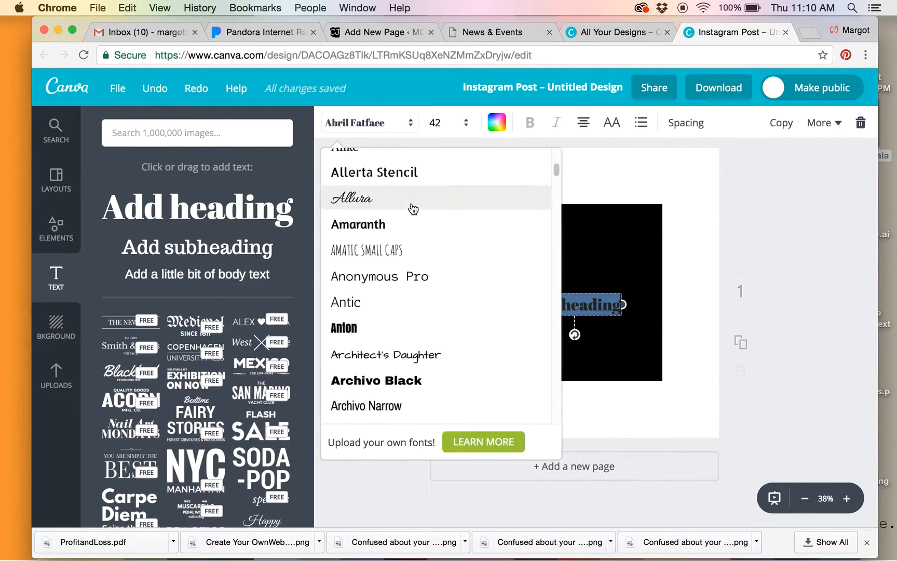
pyautogui.scroll(-3)
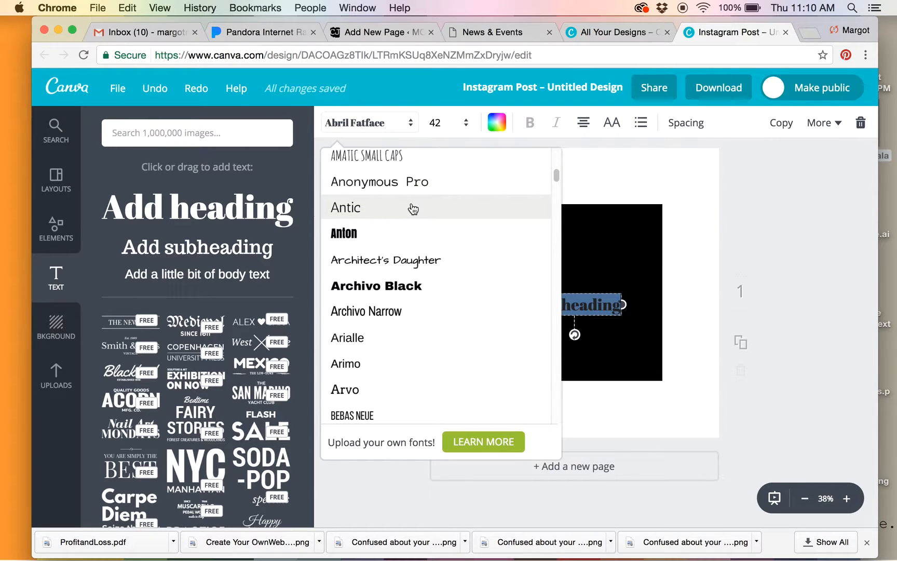
pyautogui.scroll(-3)
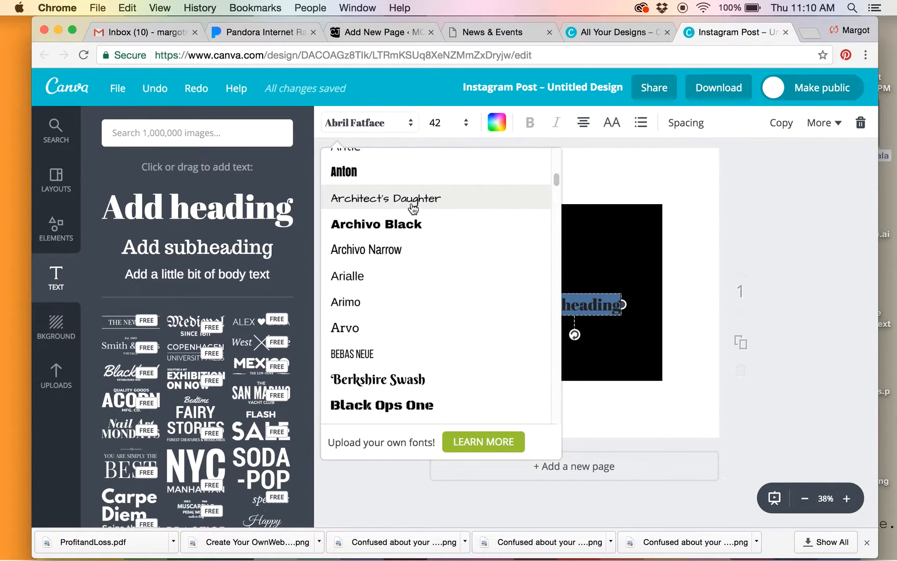
pyautogui.click(376, 225)
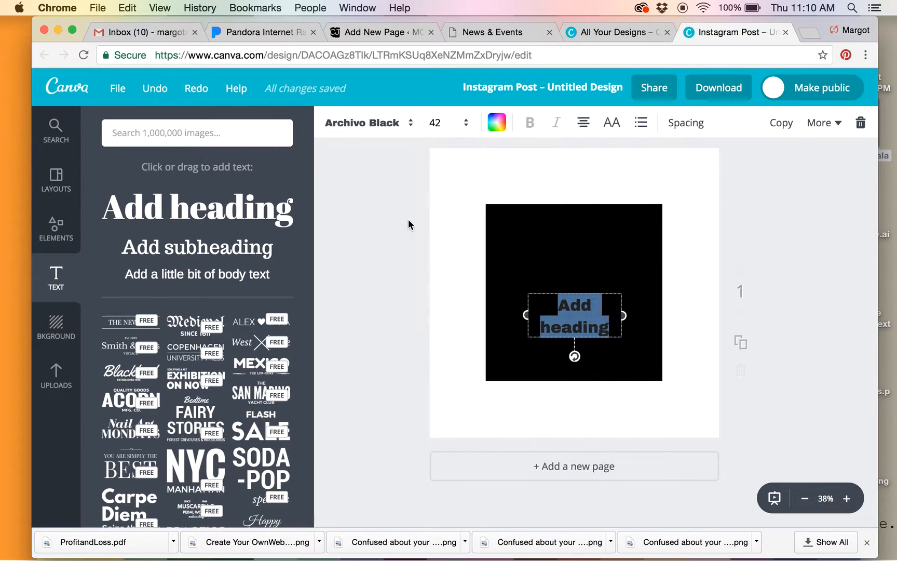
# Change the heading text colour to white
pyautogui.click(496, 123)
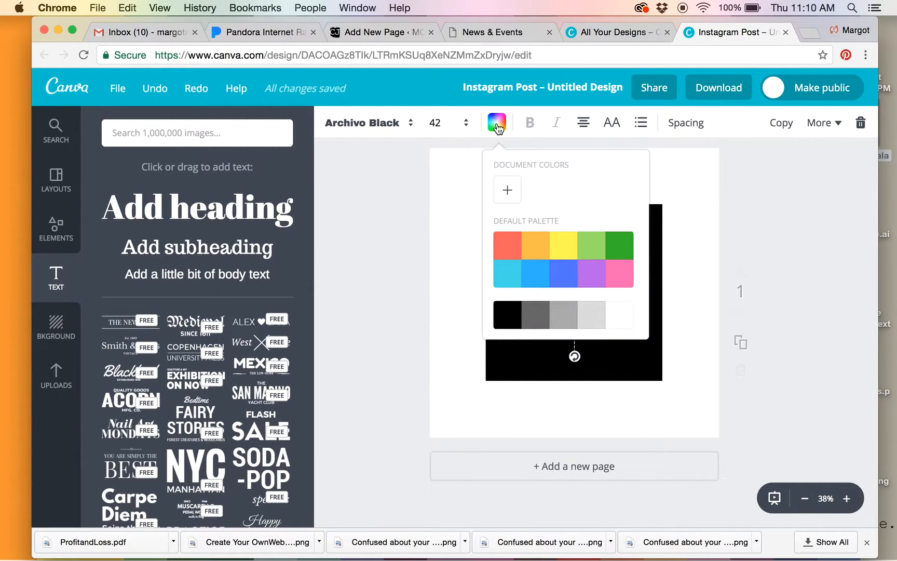
pyautogui.click(620, 315)
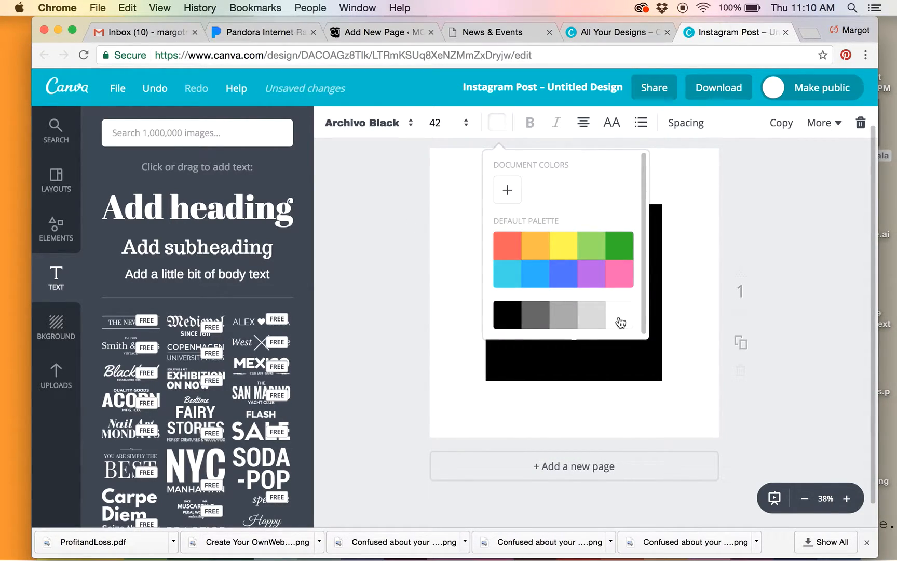
pyautogui.moveTo(696, 233)
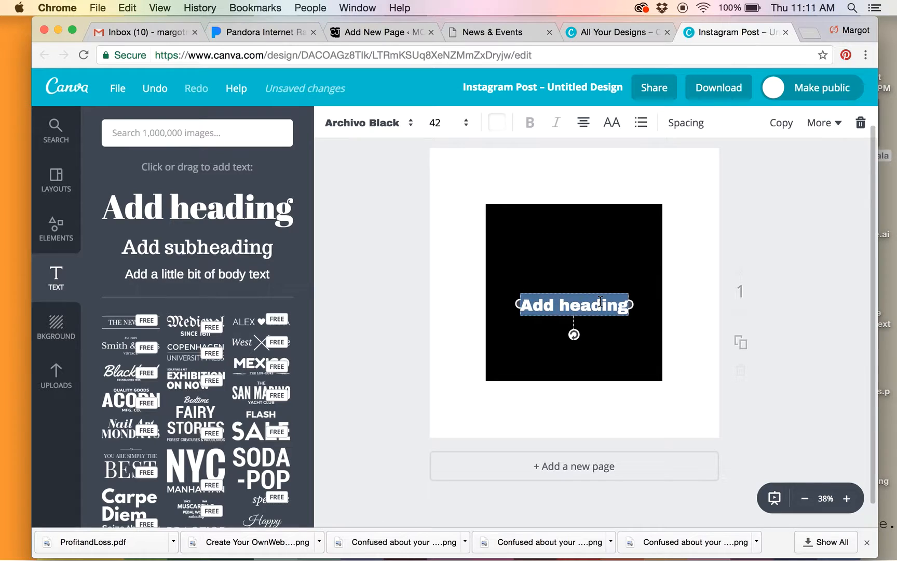
# Replace the heading with 'Margot Madison' and enlarge it to 80, then 104
pyautogui.write('Margot')
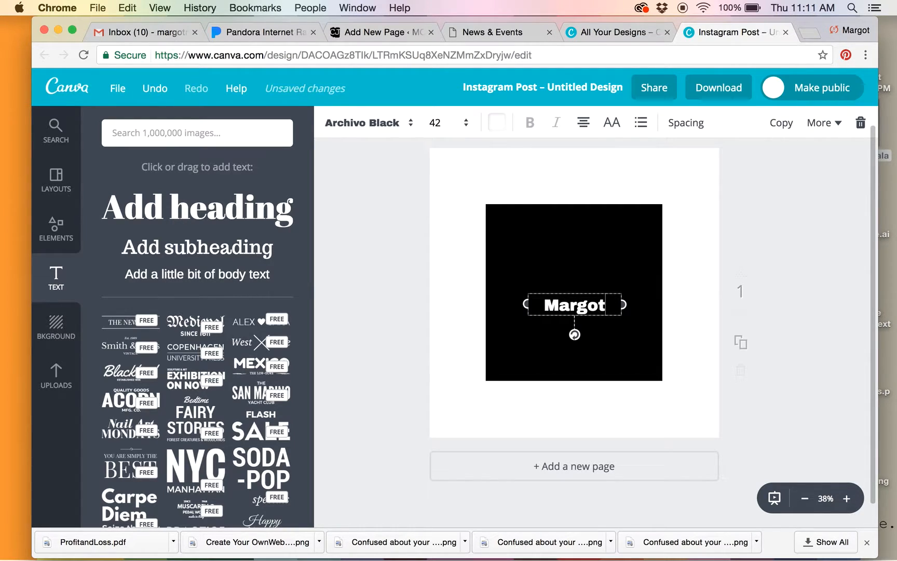
pyautogui.write('Madison')
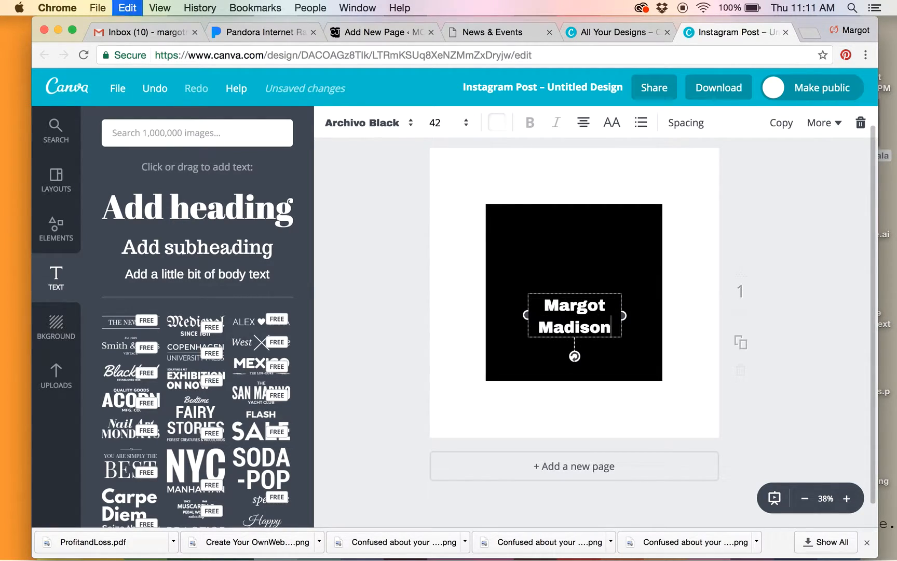
pyautogui.doubleClick(574, 316)
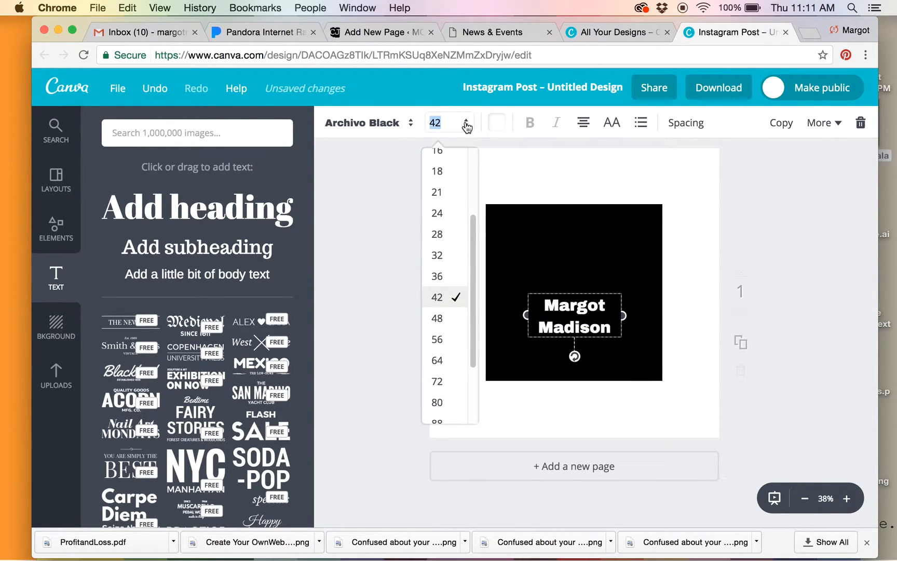
pyautogui.scroll(-3)
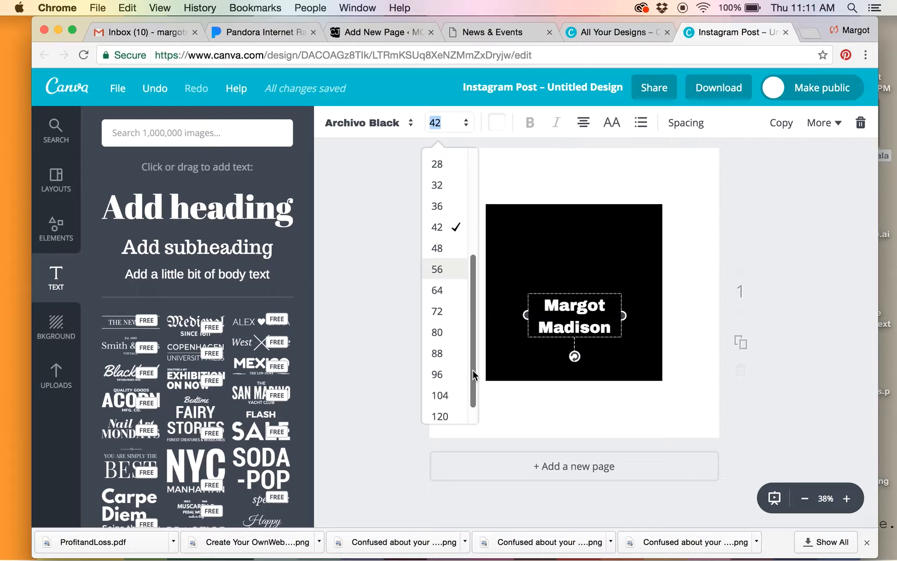
pyautogui.click(436, 332)
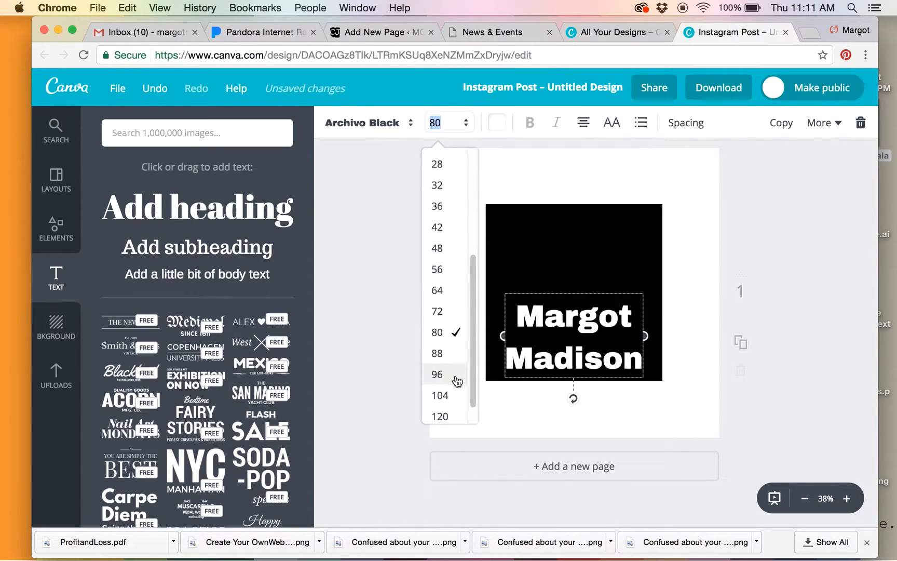
pyautogui.click(440, 395)
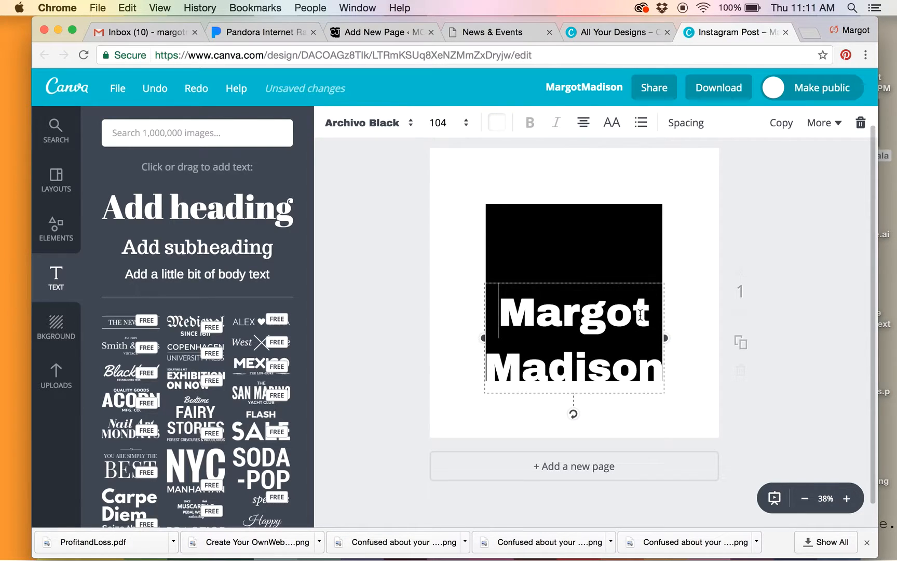
pyautogui.moveTo(746, 152)
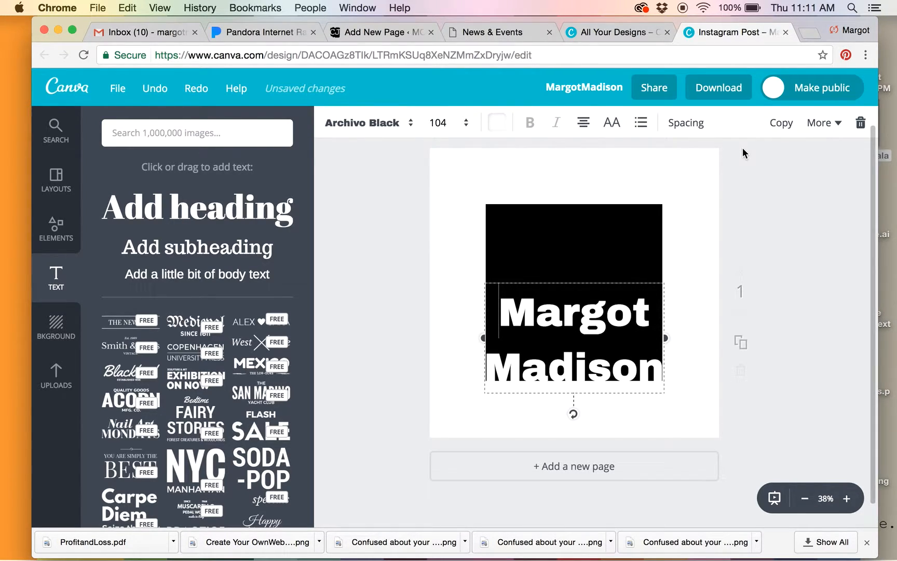
# Set the name's line height to about 1.03 and raise its letter spacing to 20
pyautogui.click(685, 123)
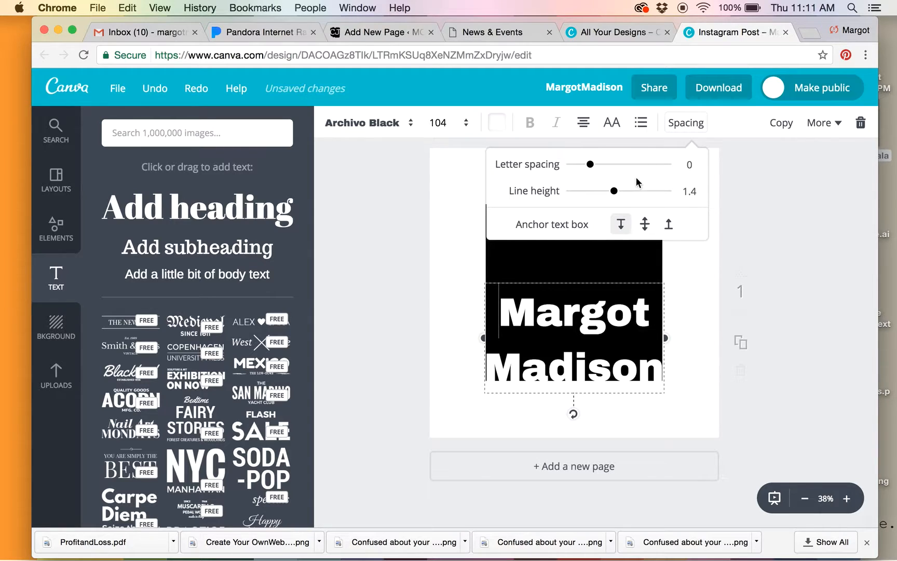
pyautogui.moveTo(614, 190); pyautogui.dragTo(606, 190)
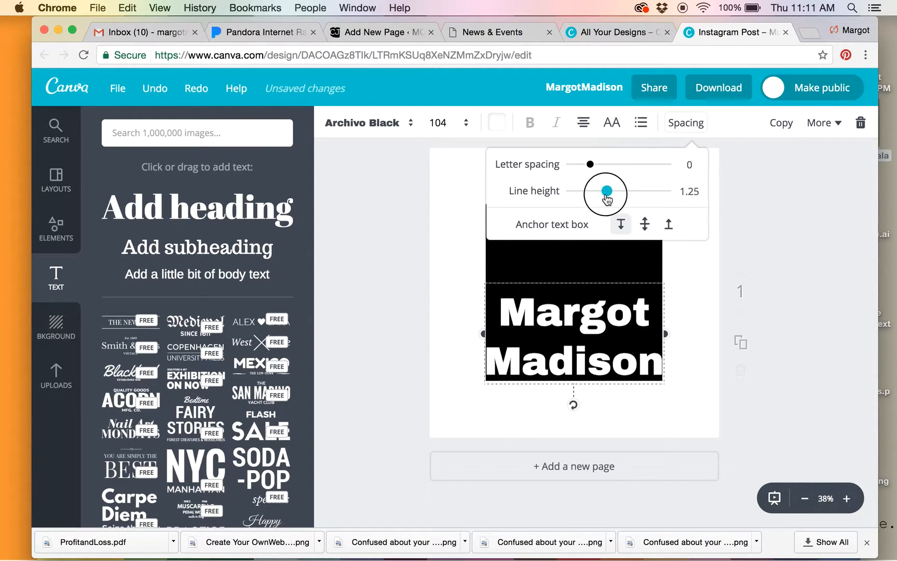
pyautogui.moveTo(607, 190); pyautogui.dragTo(598, 190)
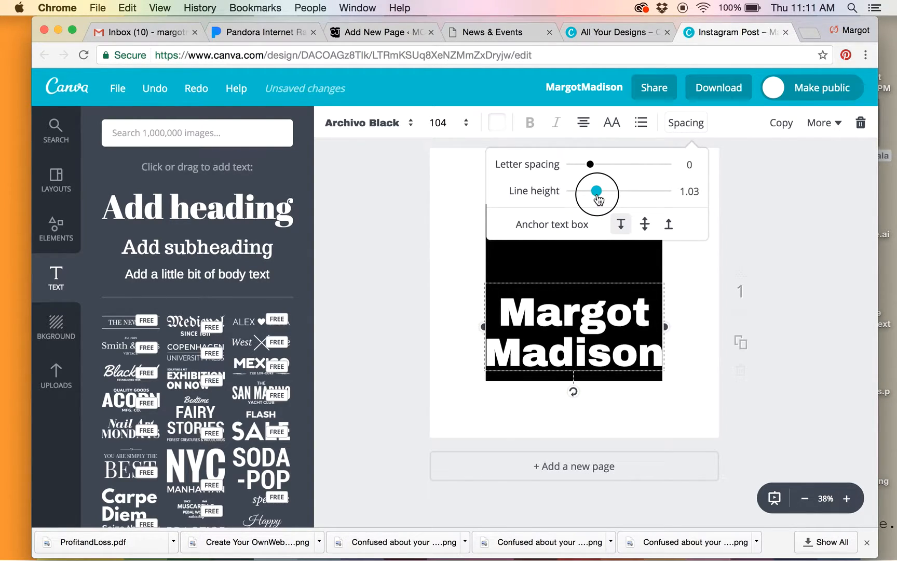
pyautogui.moveTo(597, 191); pyautogui.dragTo(598, 191)
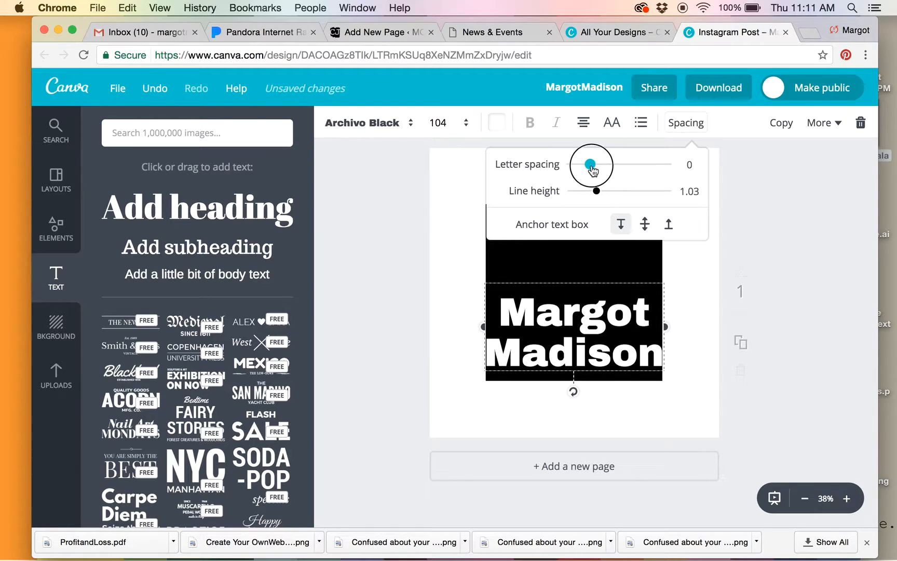
pyautogui.moveTo(591, 165); pyautogui.dragTo(595, 166)
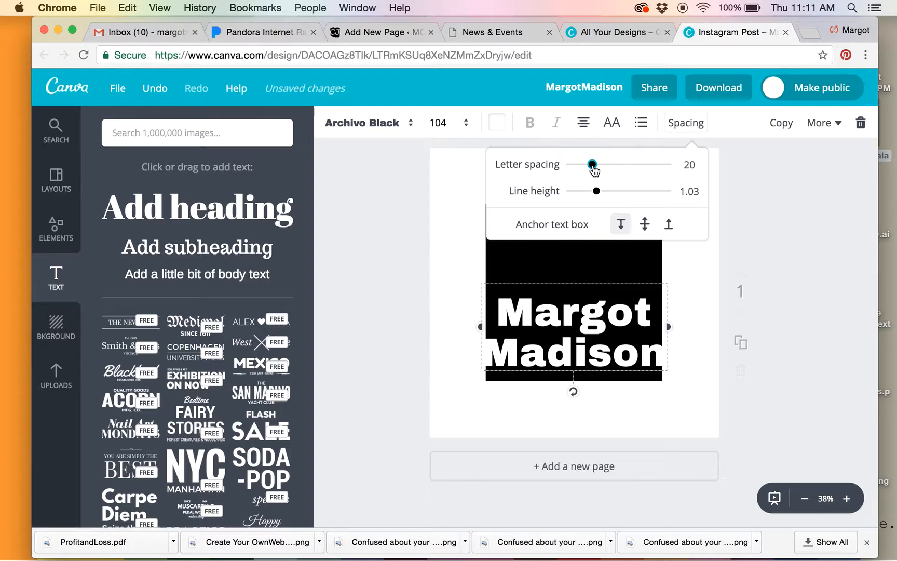
pyautogui.moveTo(689, 134)
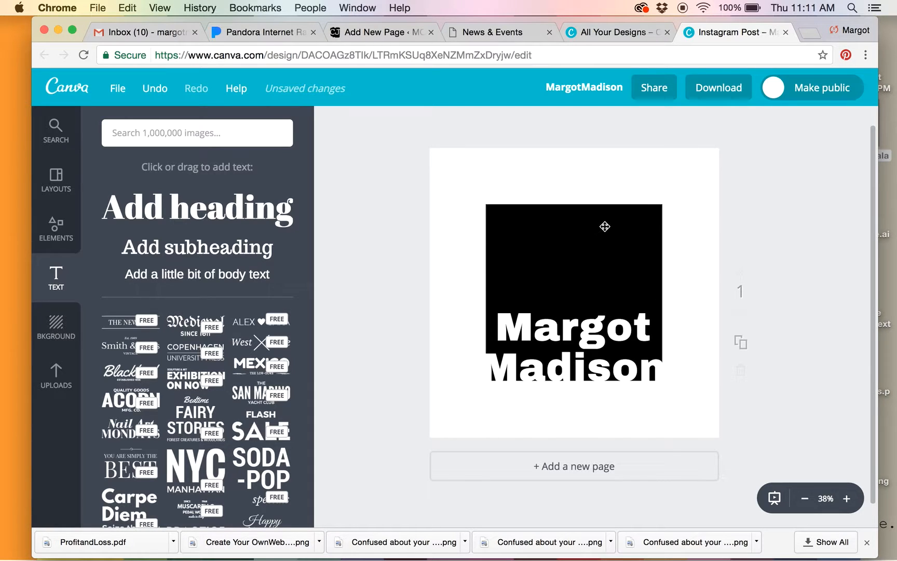
# Drag the black square's corner handles out so it fills the whole page
pyautogui.click(604, 226)
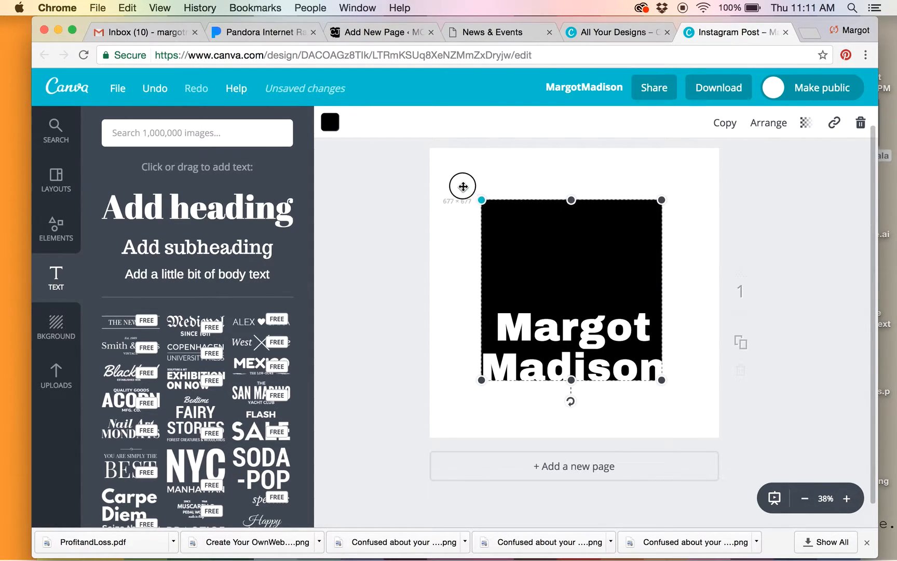
pyautogui.moveTo(481, 199); pyautogui.dragTo(436, 158)
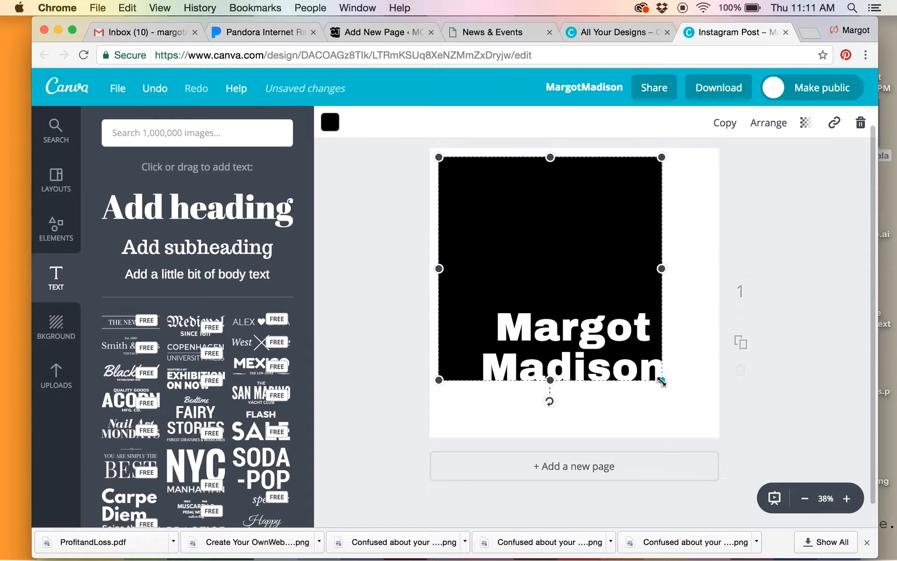
pyautogui.moveTo(662, 379); pyautogui.dragTo(708, 425)
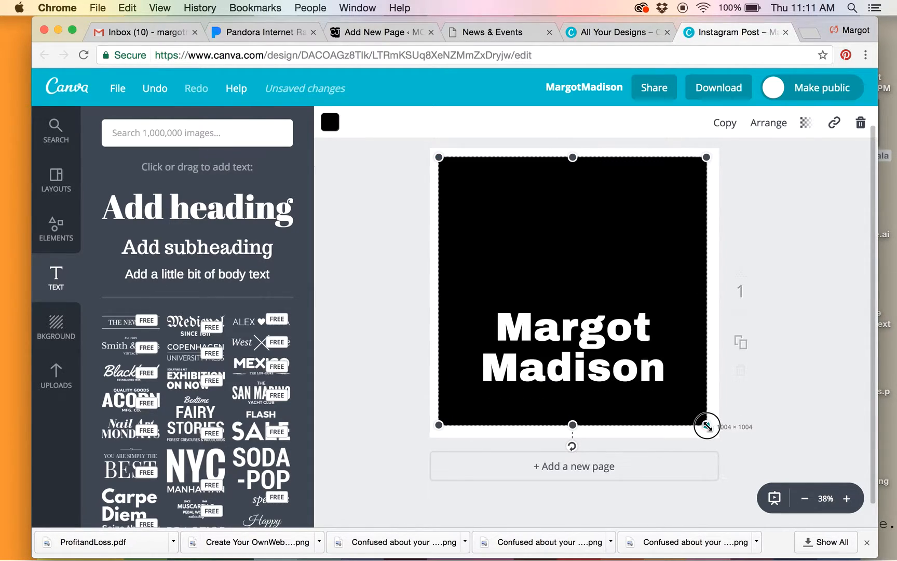
pyautogui.moveTo(707, 425); pyautogui.dragTo(709, 429)
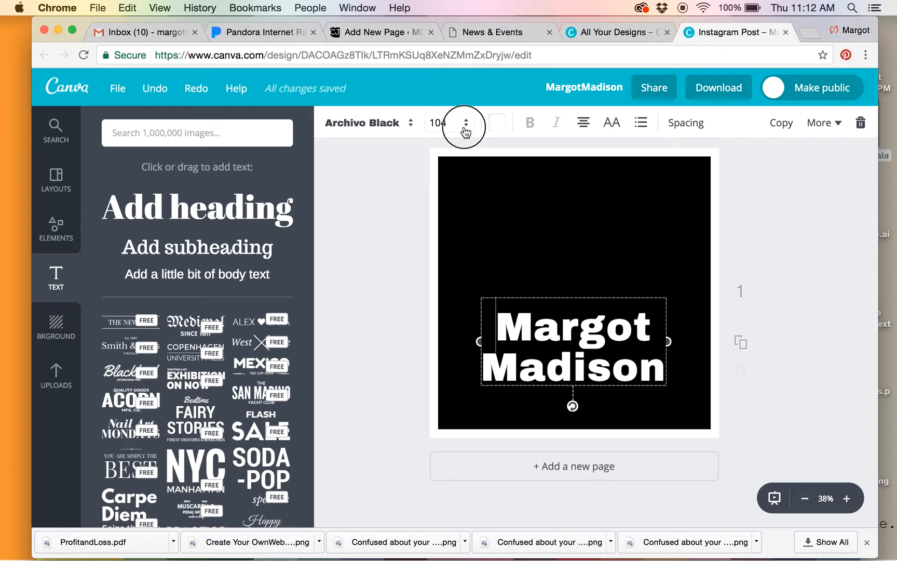
pyautogui.click(467, 119)
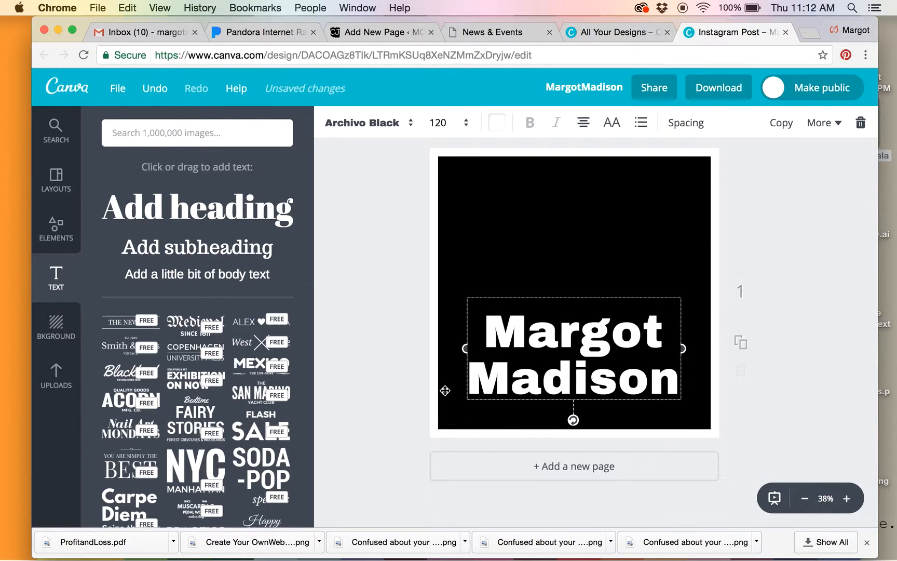
pyautogui.click(466, 122)
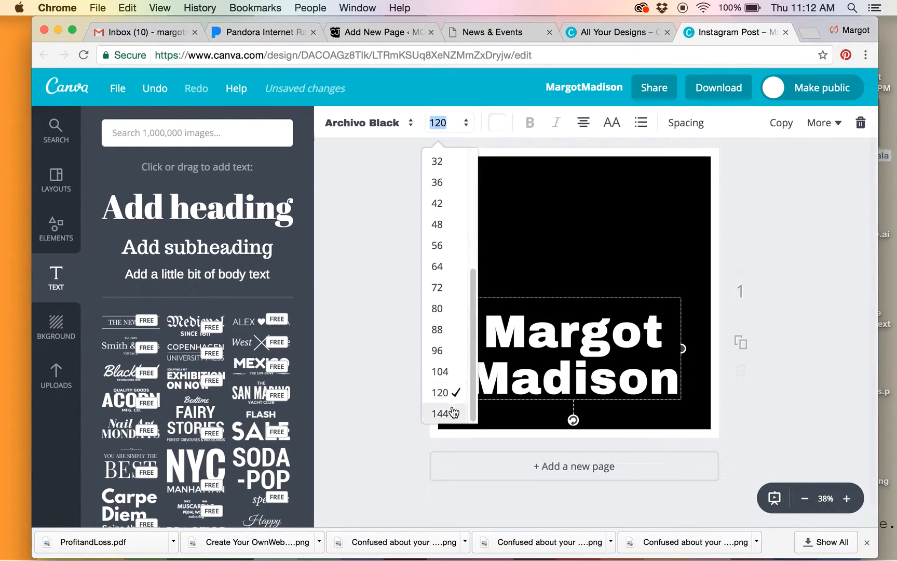
pyautogui.click(440, 413)
pyautogui.write('150')
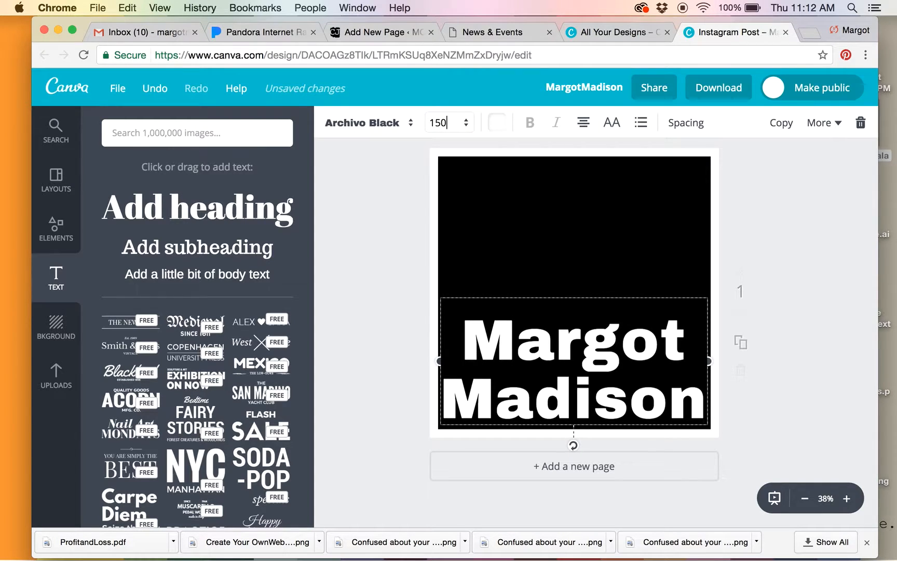
pyautogui.click(608, 349)
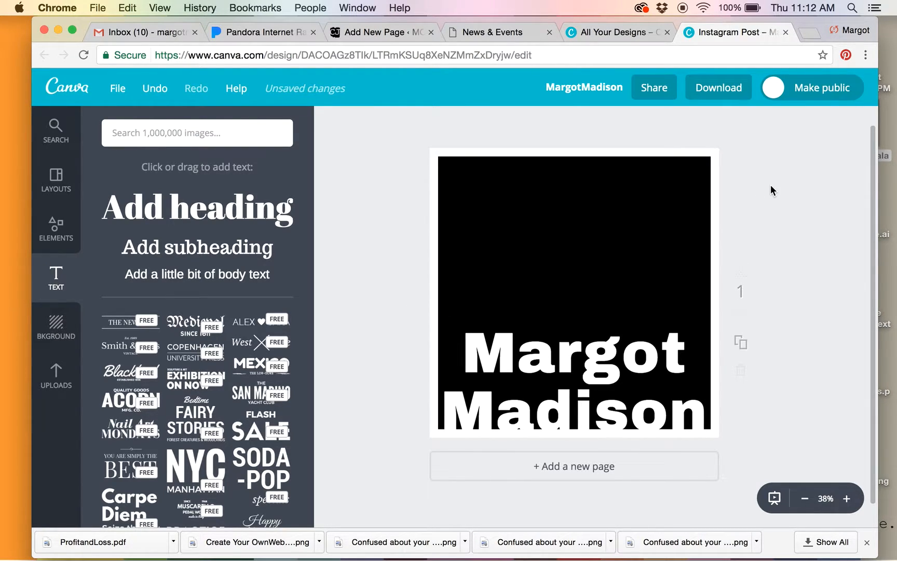
pyautogui.moveTo(719, 161)
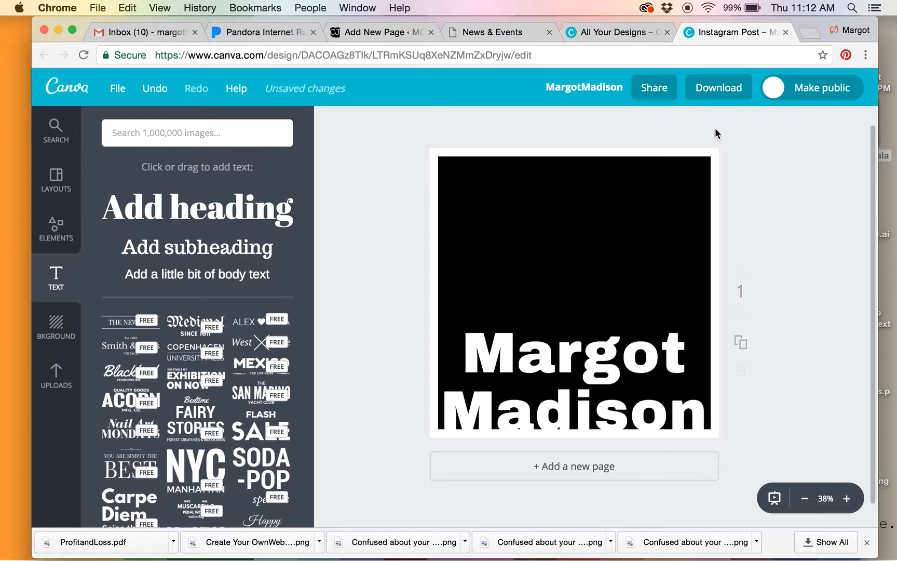
pyautogui.moveTo(720, 112)
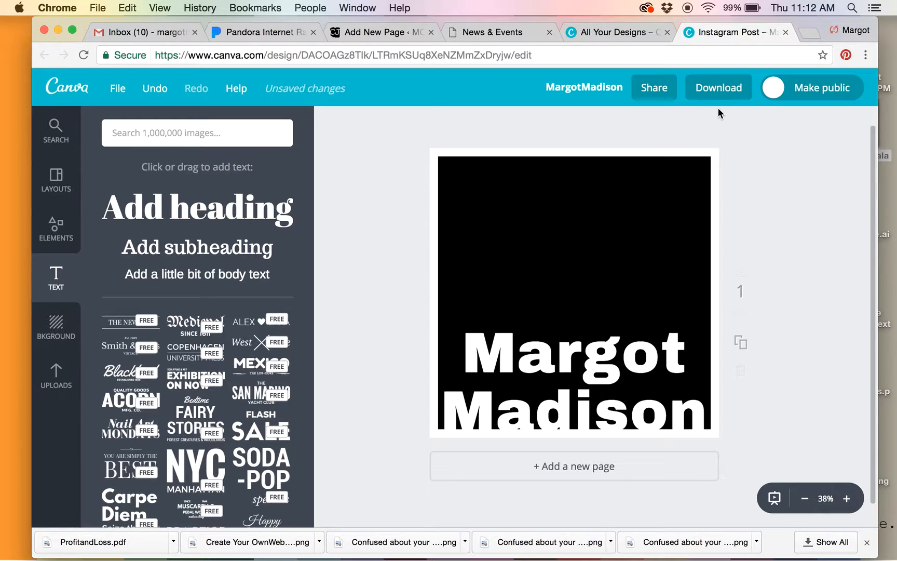
pyautogui.moveTo(721, 127)
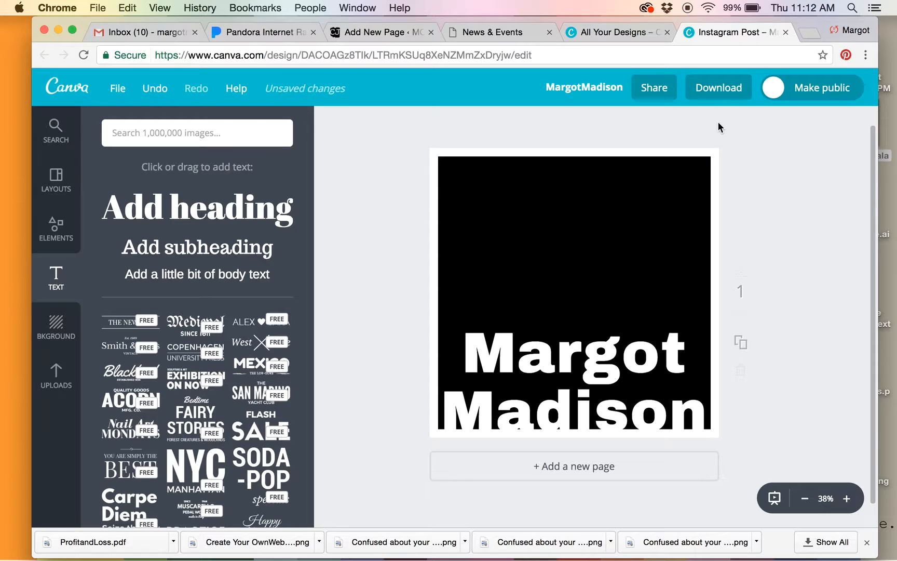
pyautogui.moveTo(712, 91)
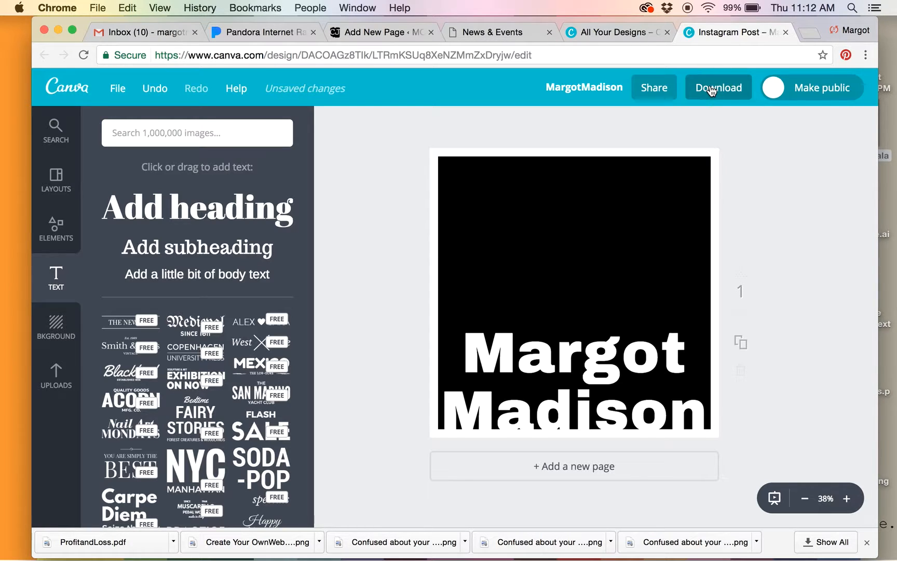
# In the Download options, try JPG, settle on PNG, and start the download
pyautogui.click(719, 87)
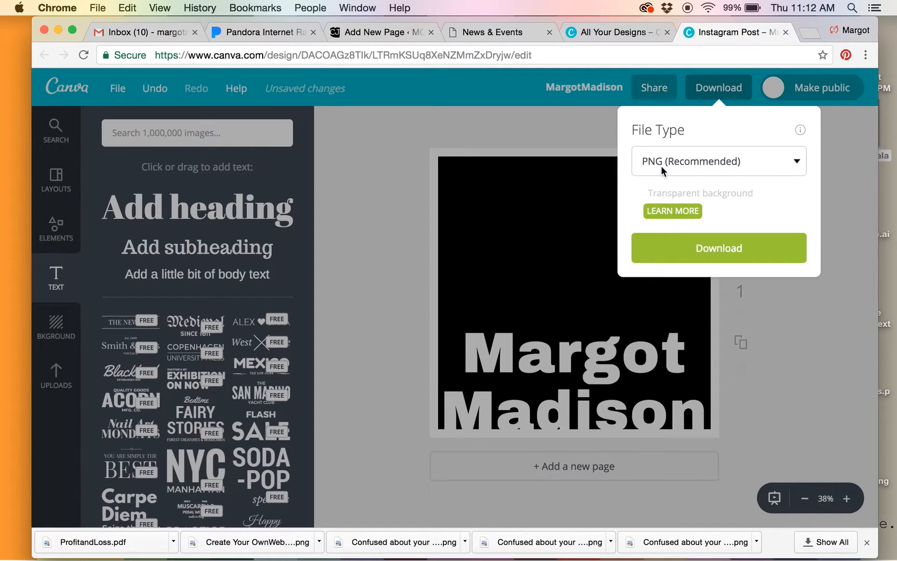
pyautogui.moveTo(639, 197)
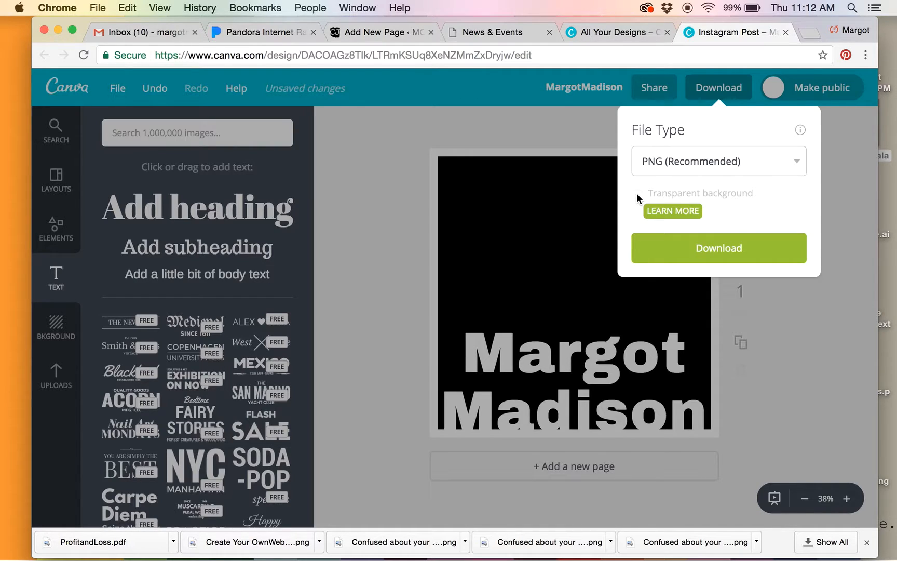
pyautogui.moveTo(739, 200)
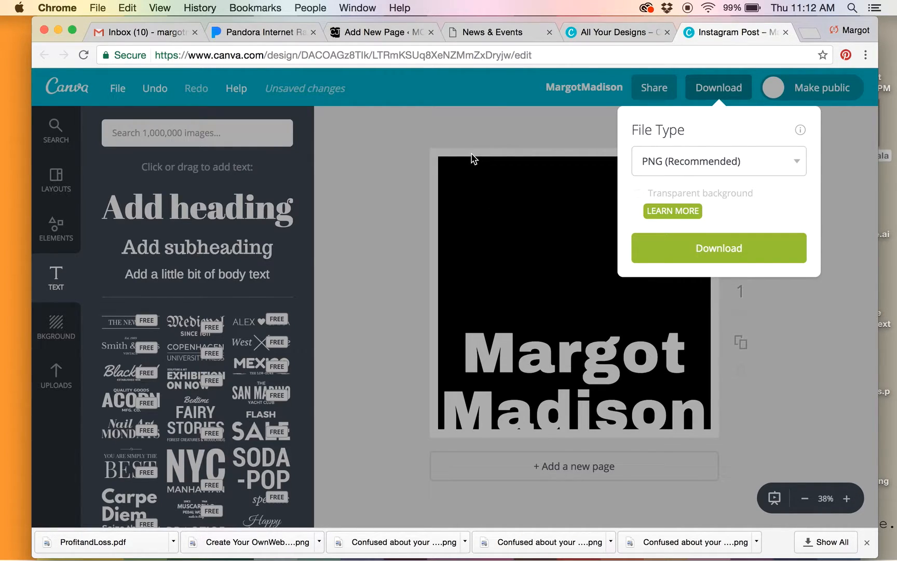
pyautogui.moveTo(477, 157)
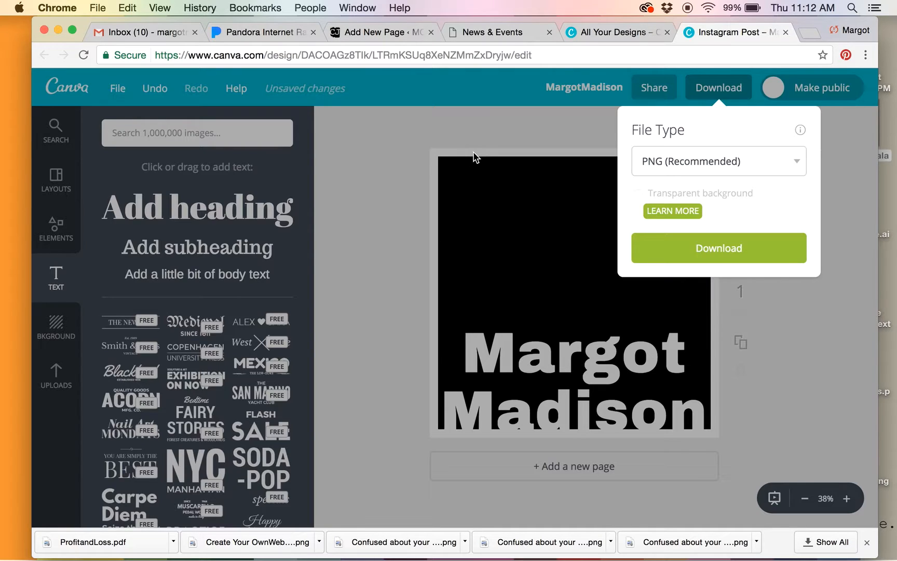
pyautogui.moveTo(496, 368)
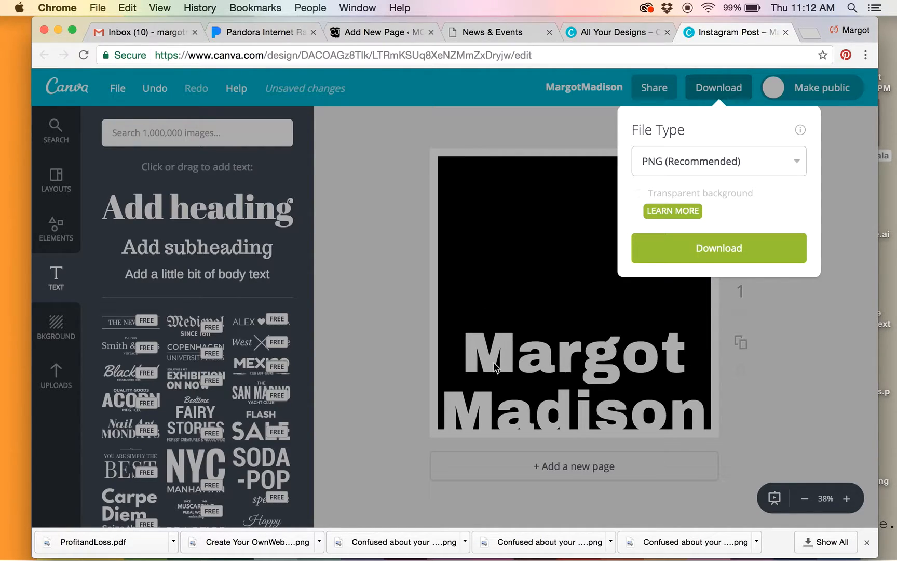
pyautogui.moveTo(506, 345)
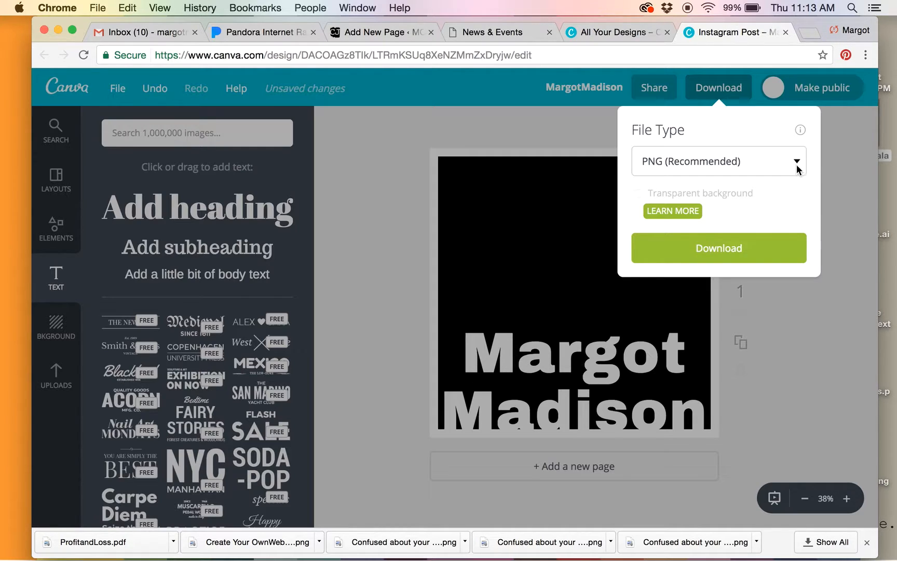
pyautogui.click(719, 161)
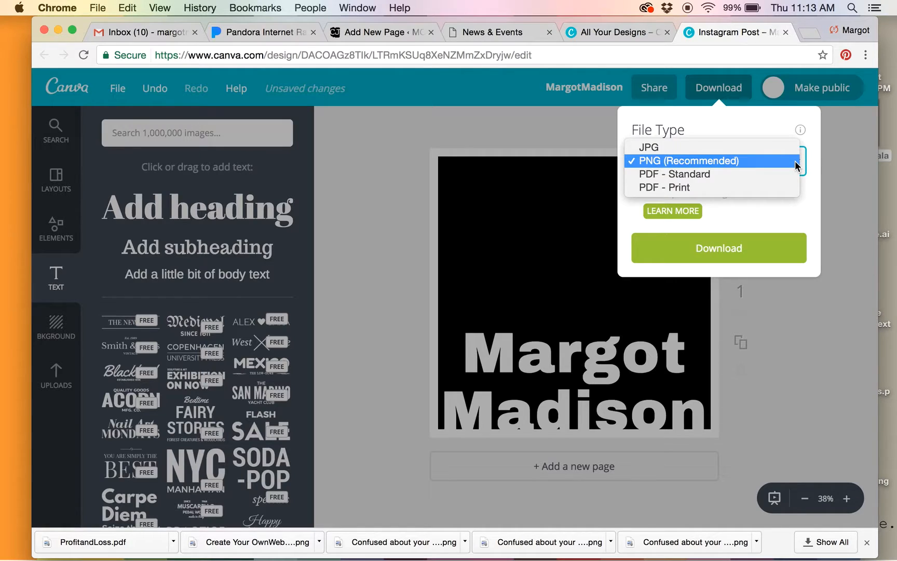
pyautogui.moveTo(689, 179)
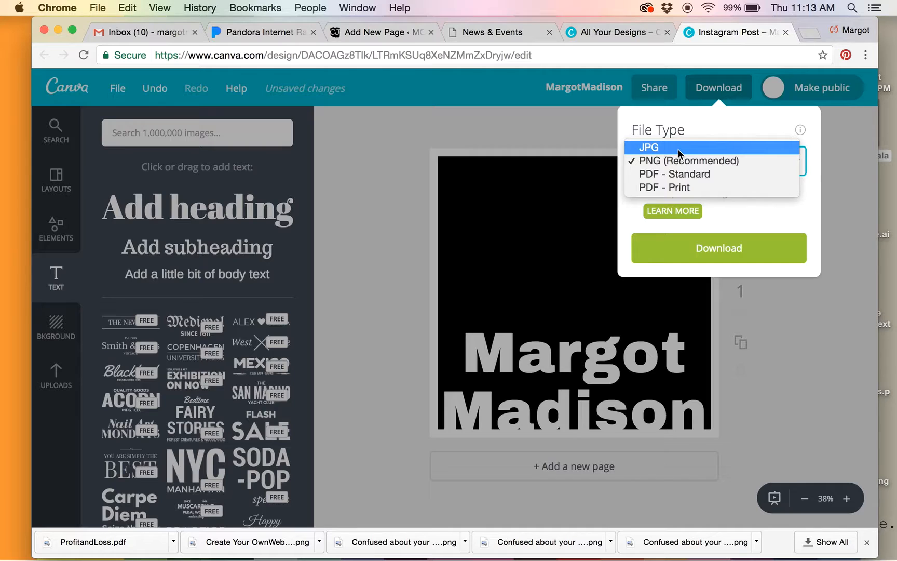
pyautogui.moveTo(660, 151)
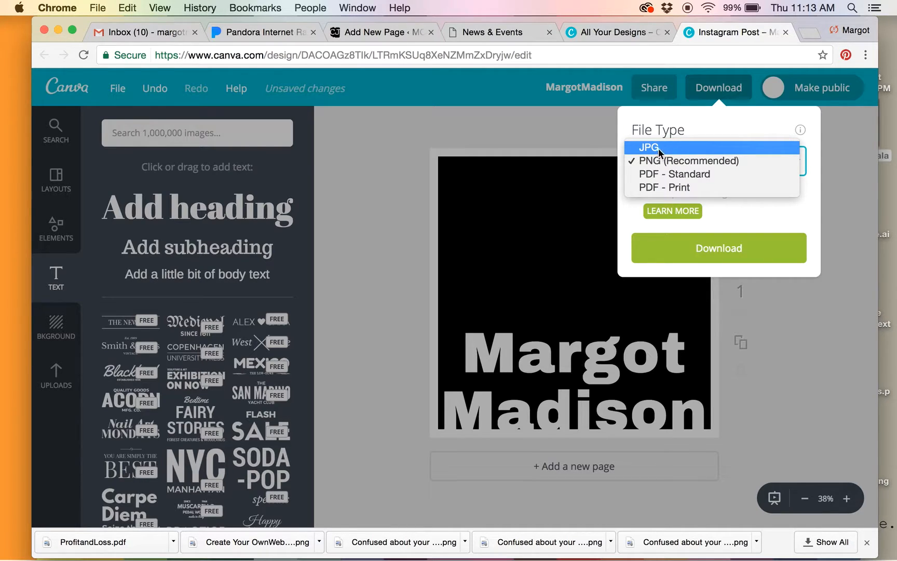
pyautogui.moveTo(592, 159)
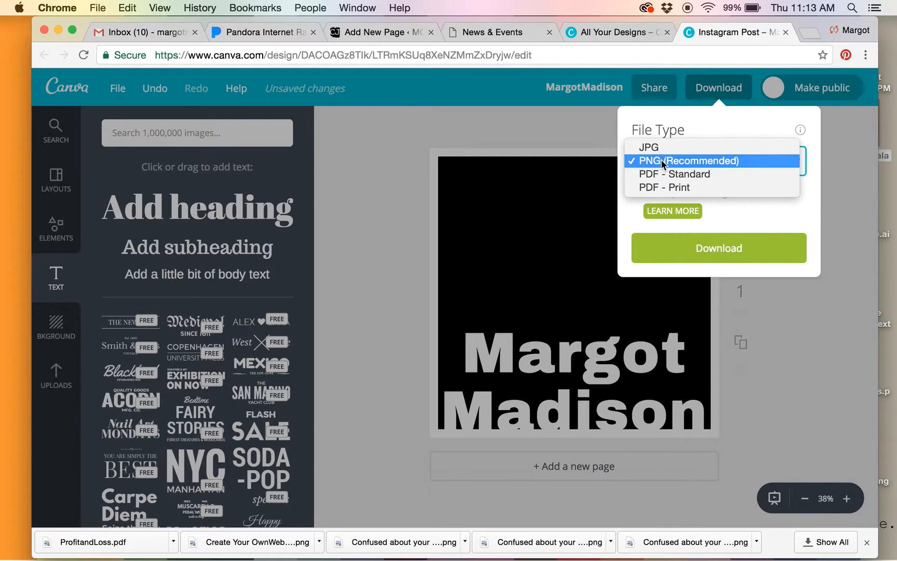
pyautogui.click(691, 161)
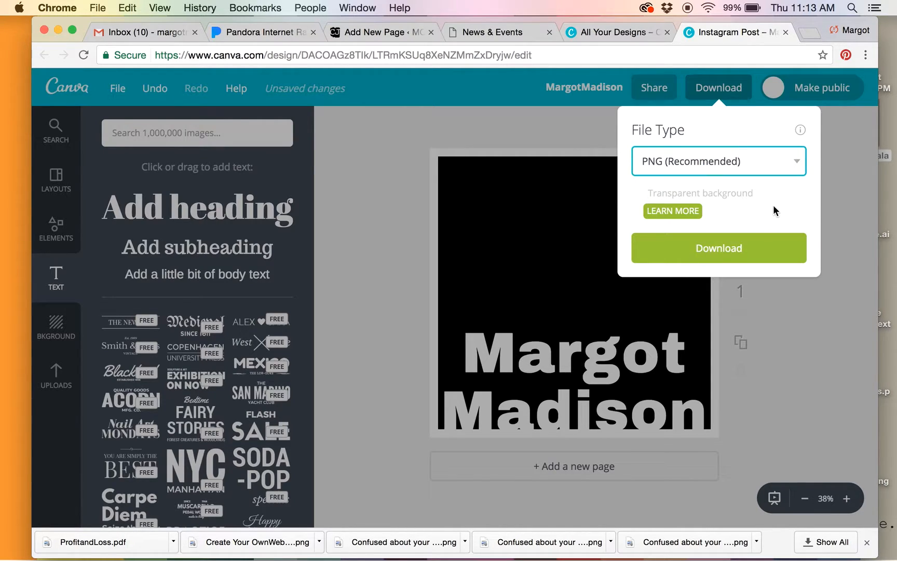
pyautogui.moveTo(760, 262)
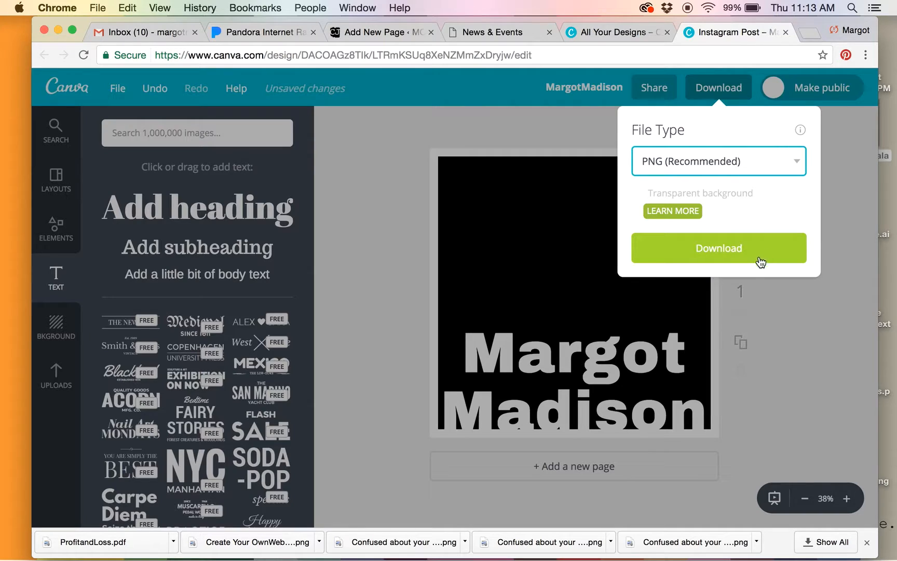
pyautogui.moveTo(739, 286)
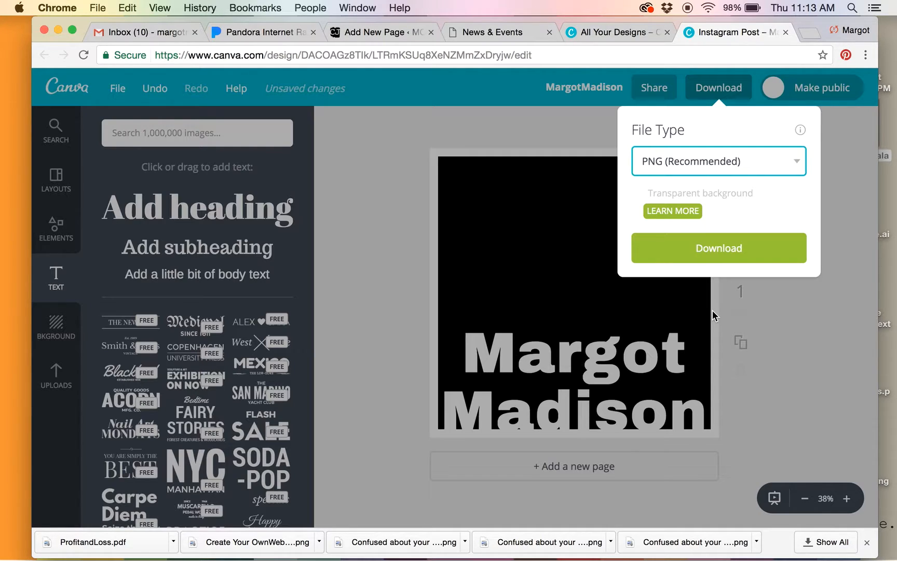
pyautogui.moveTo(733, 251)
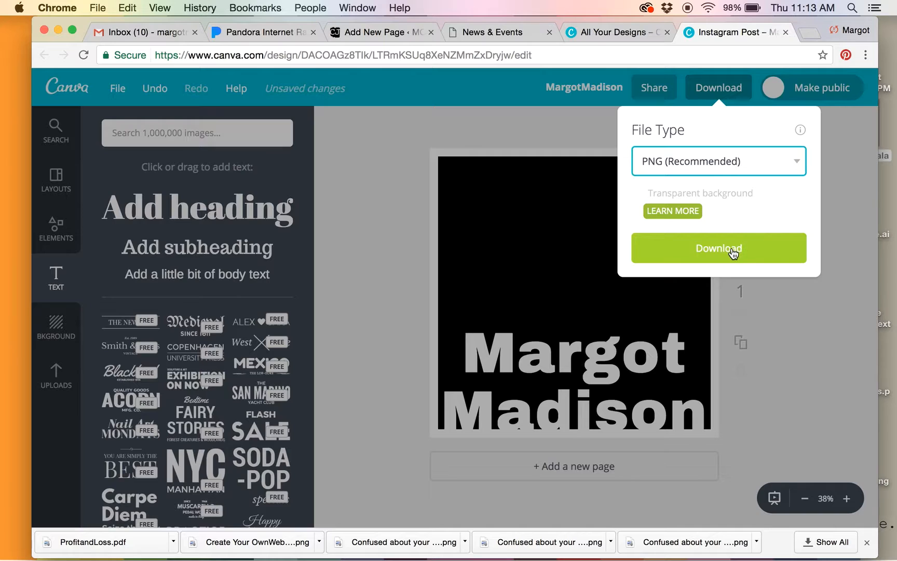
pyautogui.moveTo(741, 203)
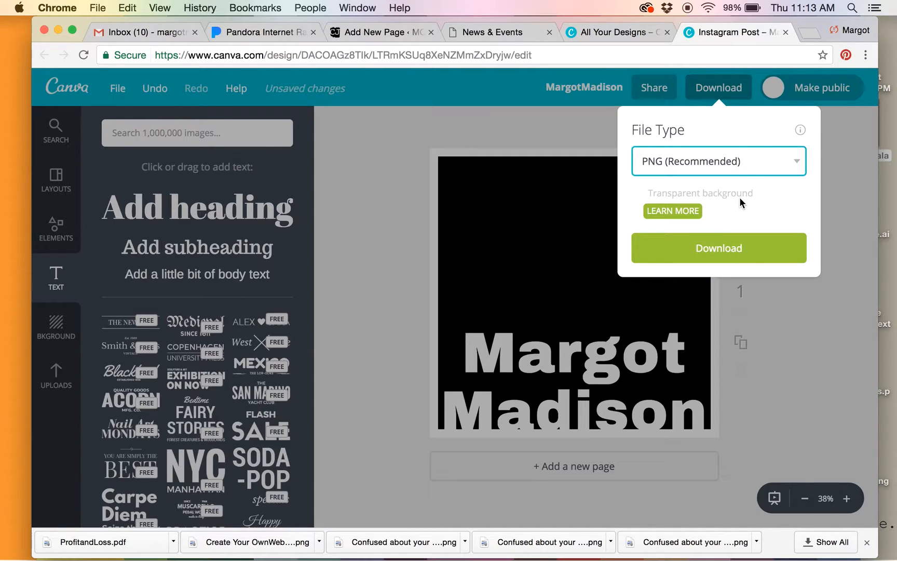
pyautogui.click(719, 161)
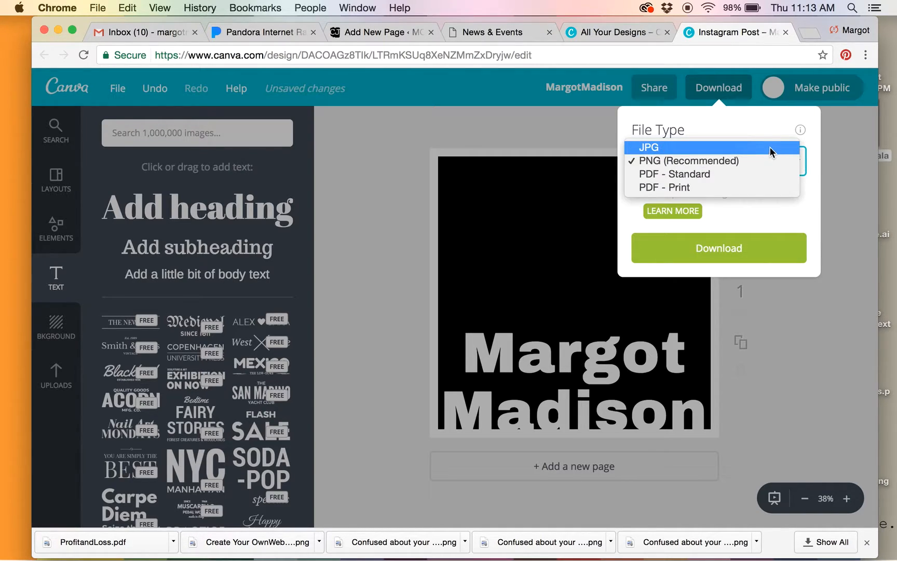
pyautogui.click(651, 148)
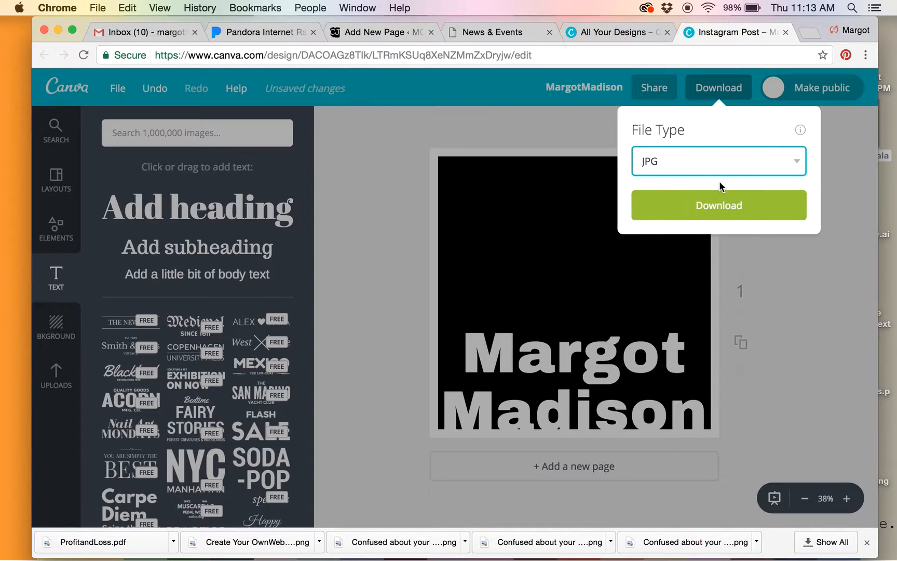
pyautogui.click(718, 161)
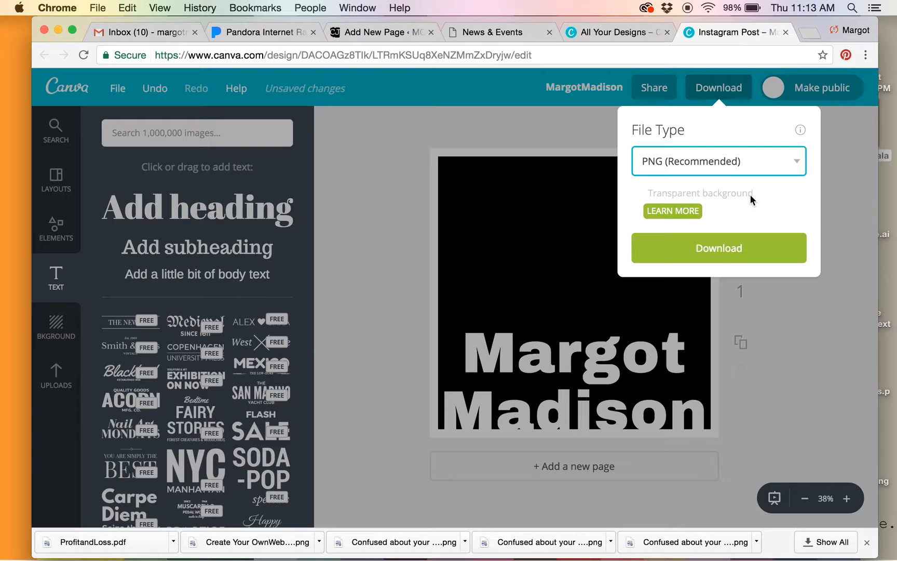
pyautogui.click(719, 248)
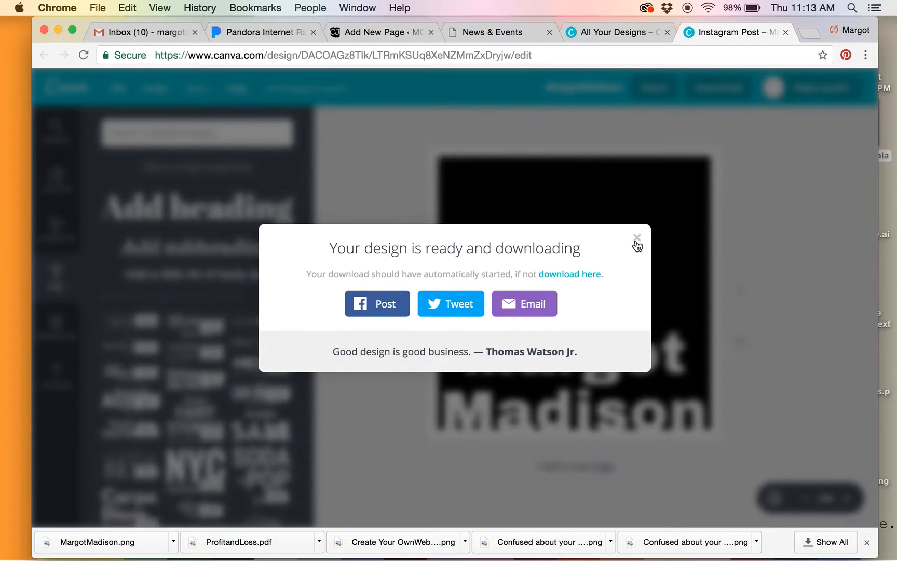
# Dismiss the 'Your design is ready and downloading' confirmation
pyautogui.click(637, 237)
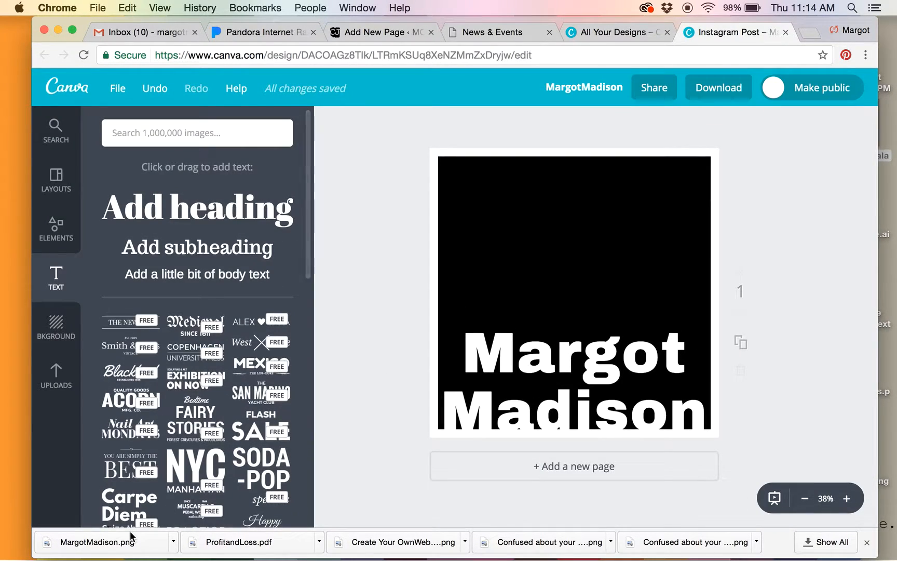
pyautogui.moveTo(761, 156)
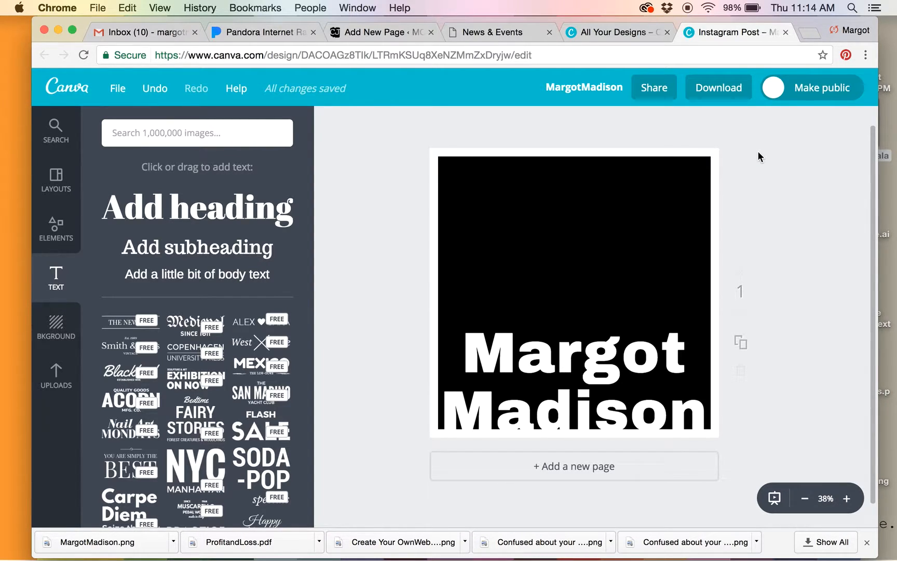
pyautogui.moveTo(753, 135)
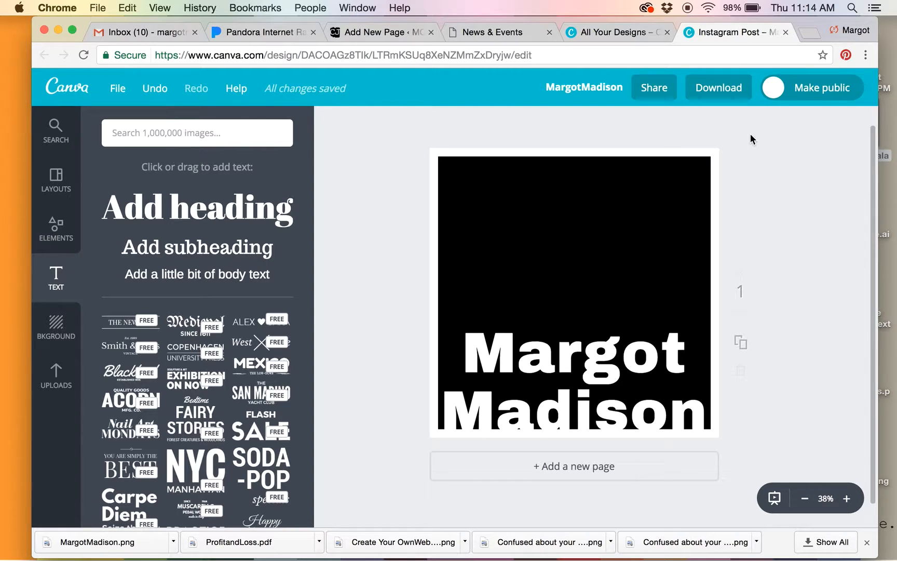
pyautogui.moveTo(625, 126)
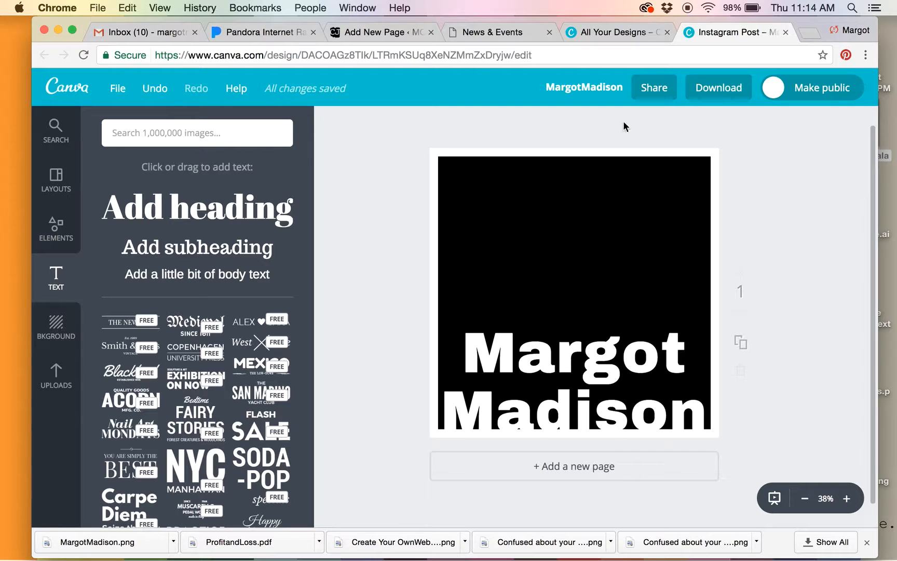
pyautogui.moveTo(616, 126)
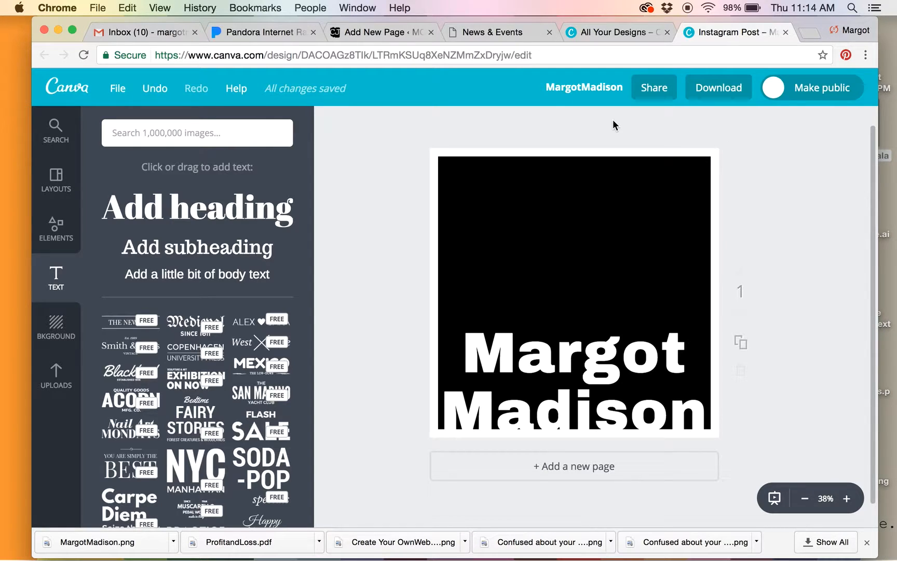
pyautogui.moveTo(617, 121)
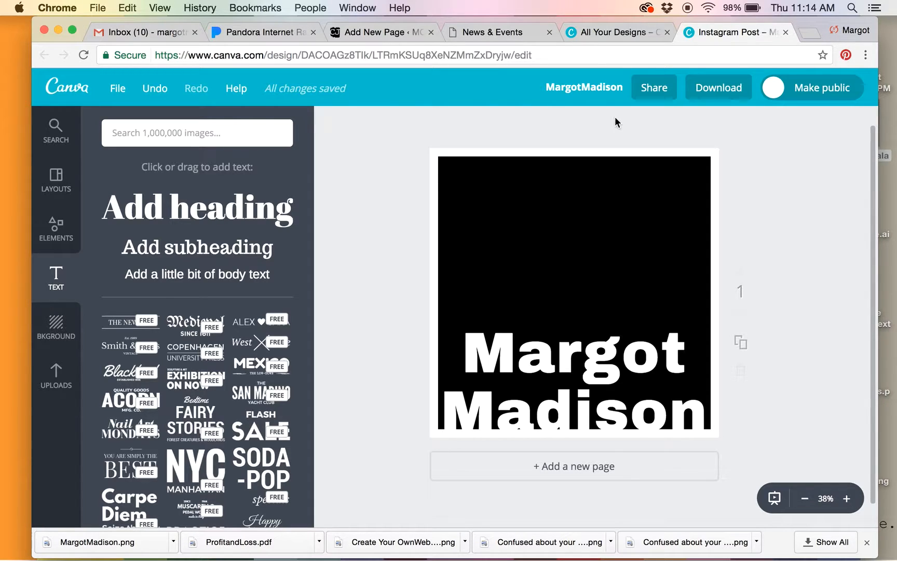
pyautogui.moveTo(688, 12)
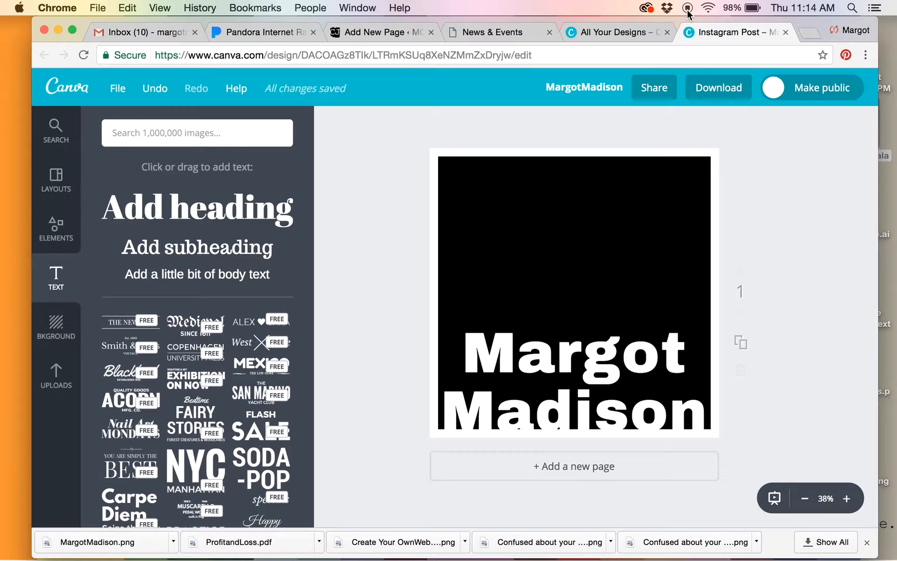